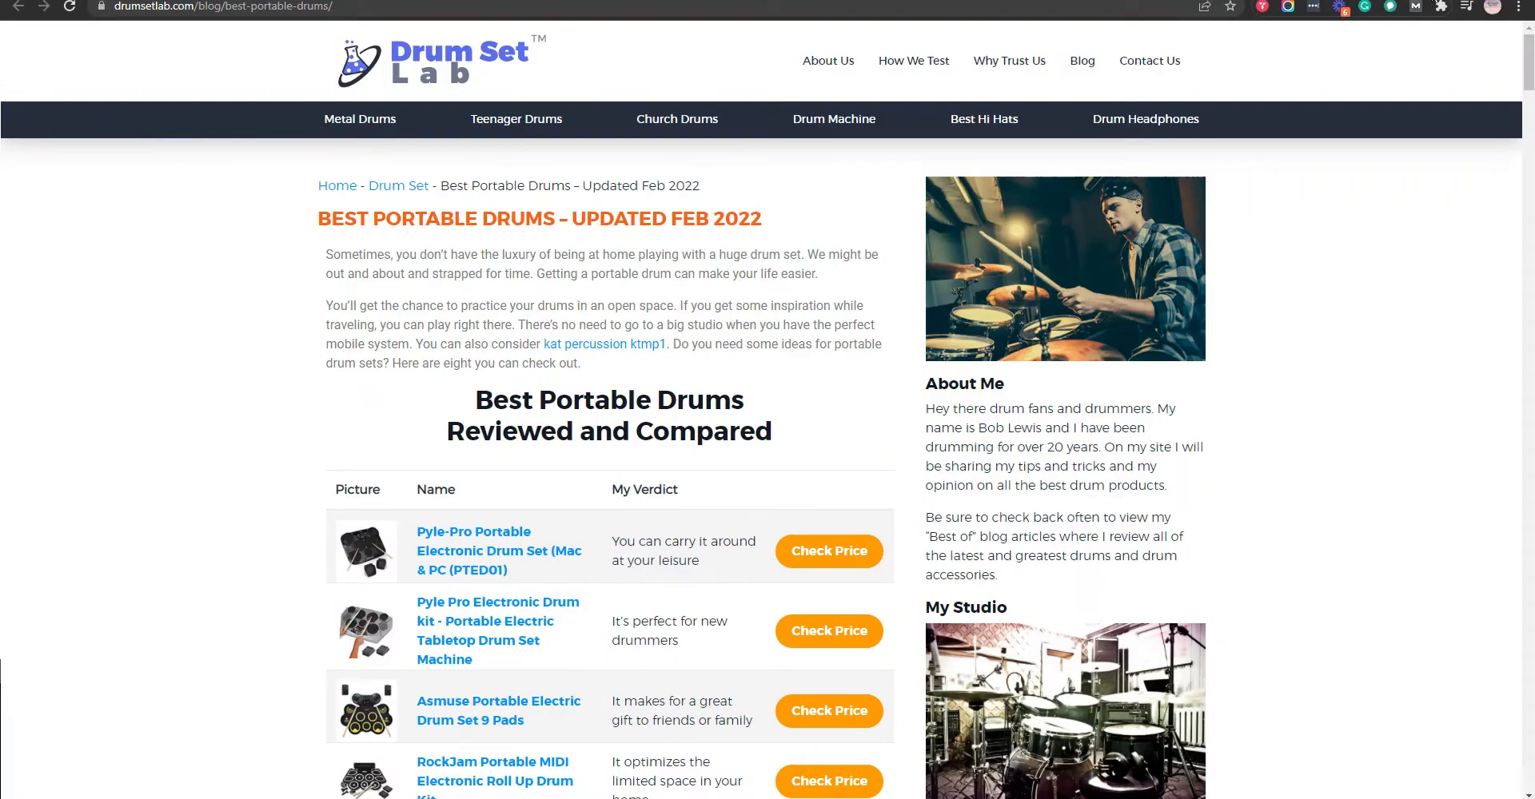
- Reach the first product section and select the Pyle-Pro PTED01 heading
scroll(down, 3)
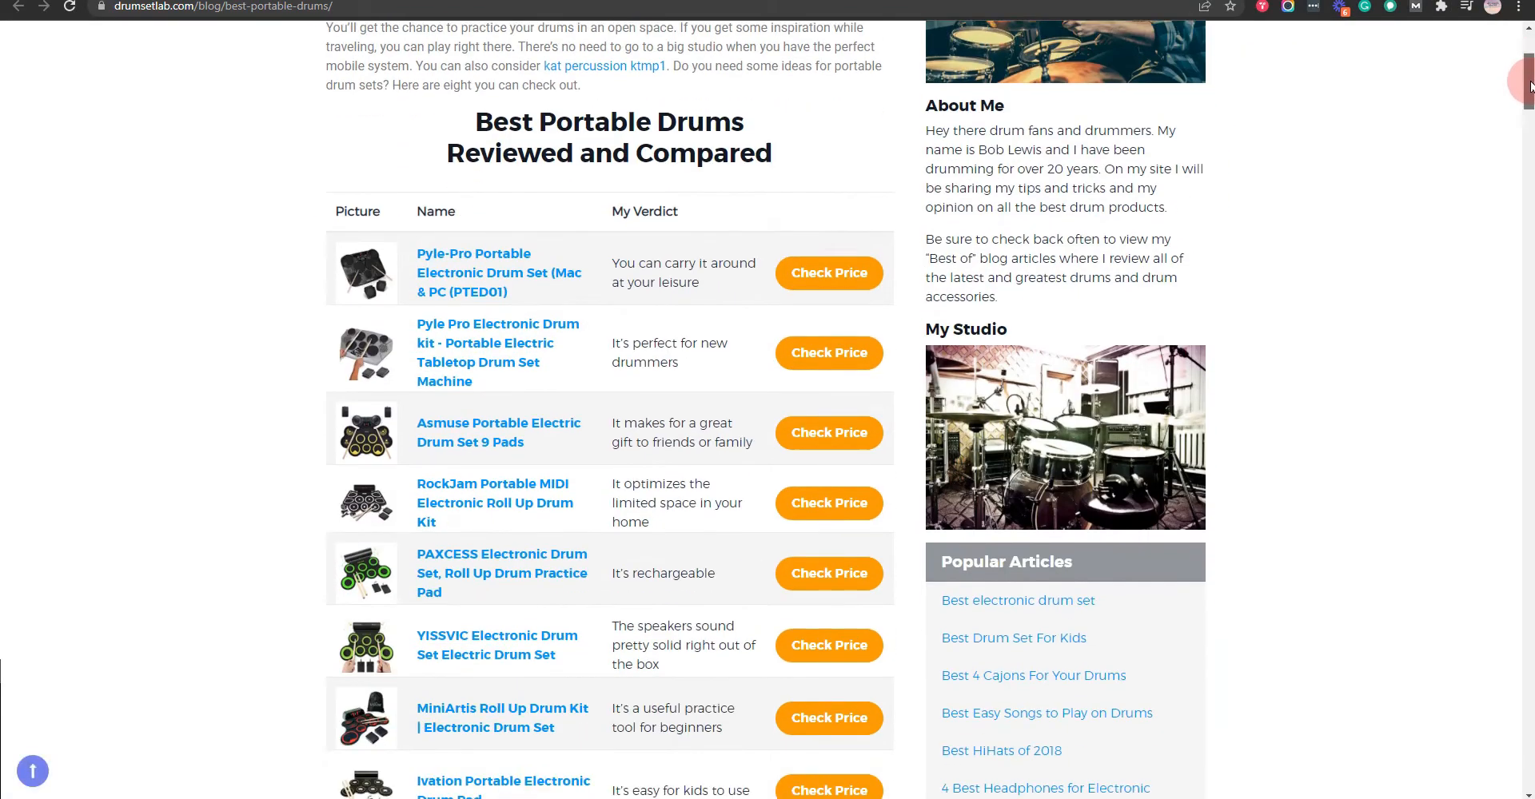
scroll(down, 3)
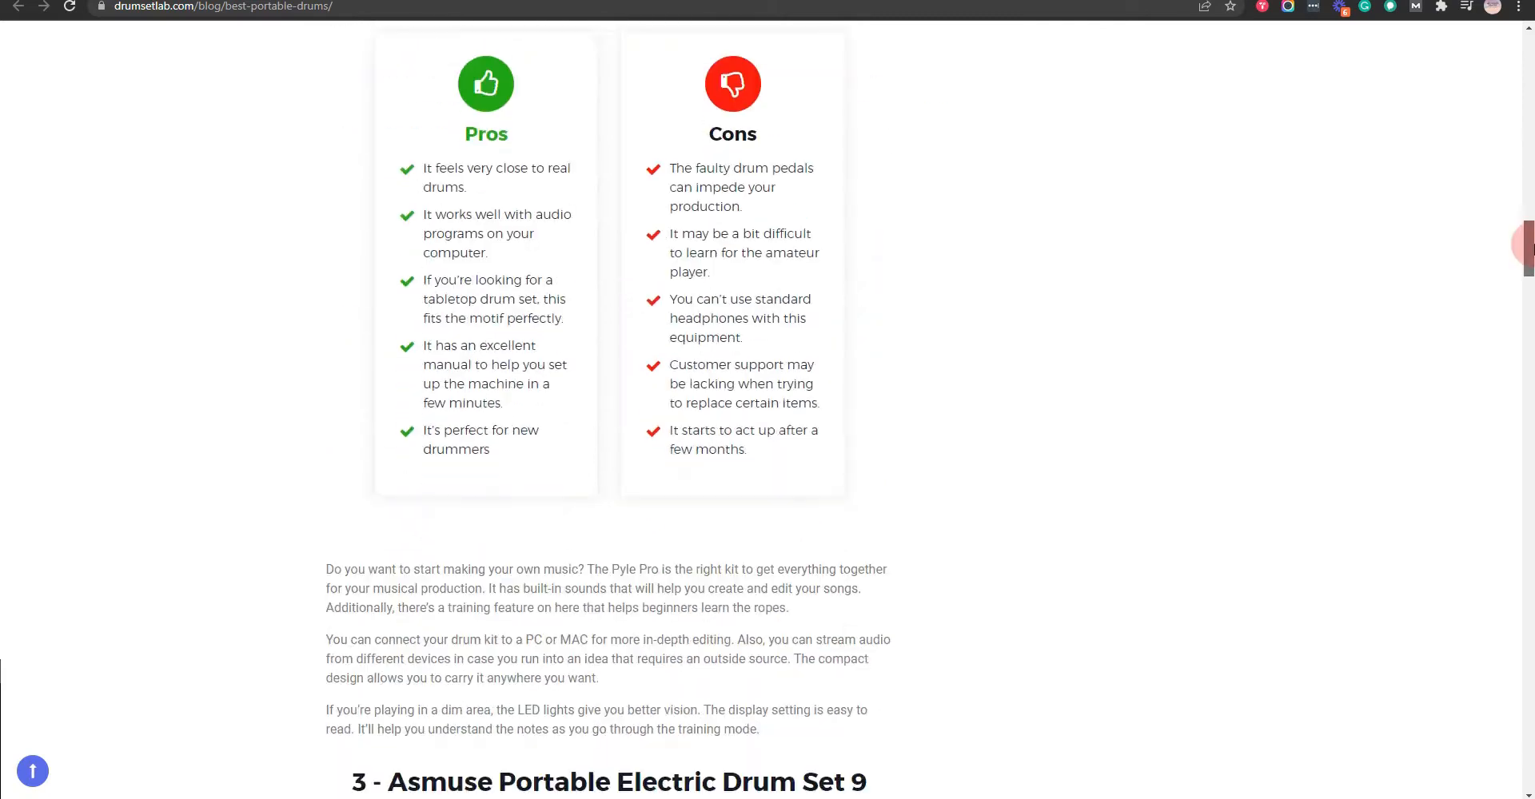
scroll(down, 3)
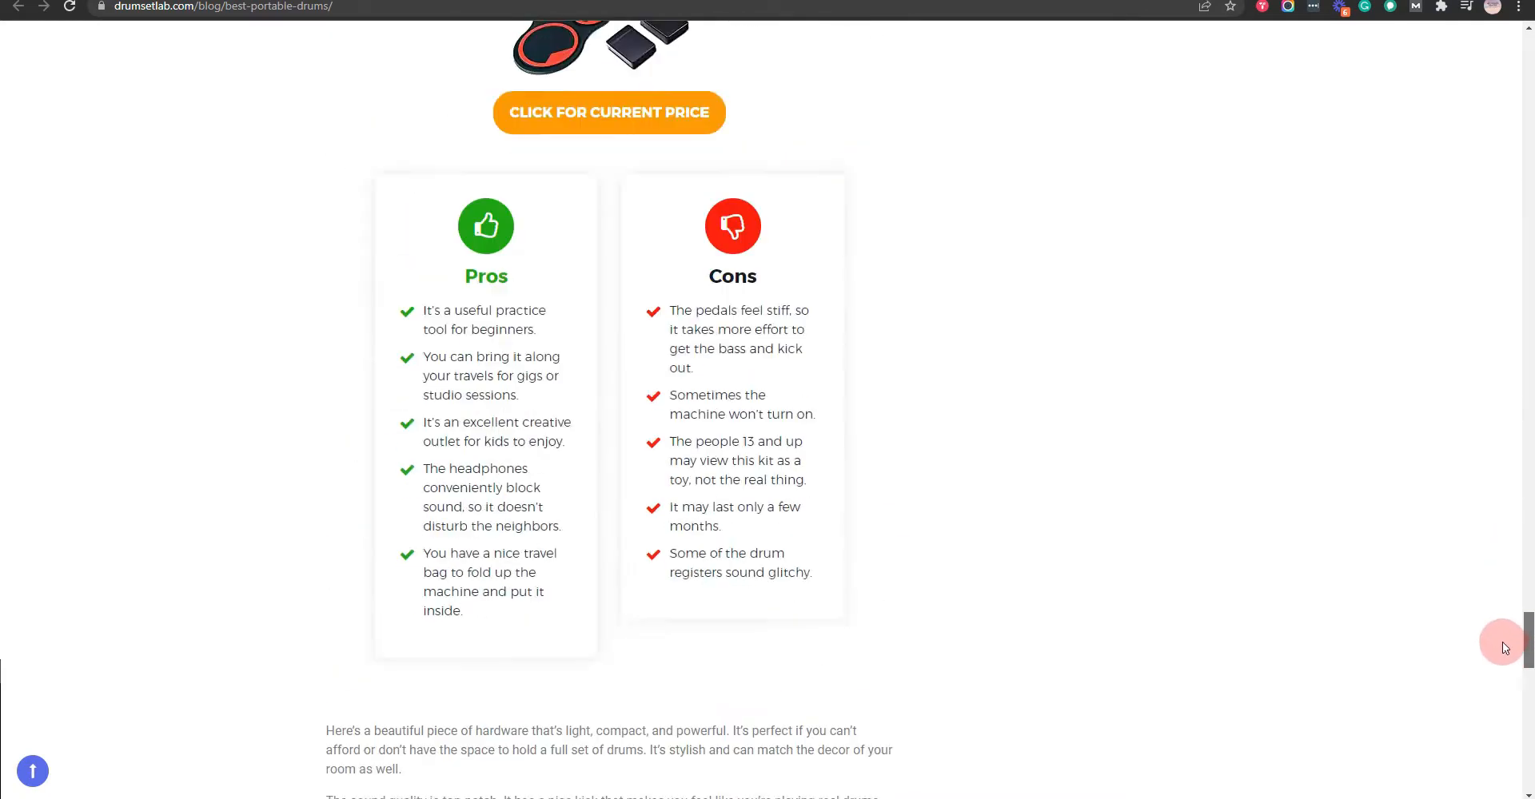
scroll(down, 3)
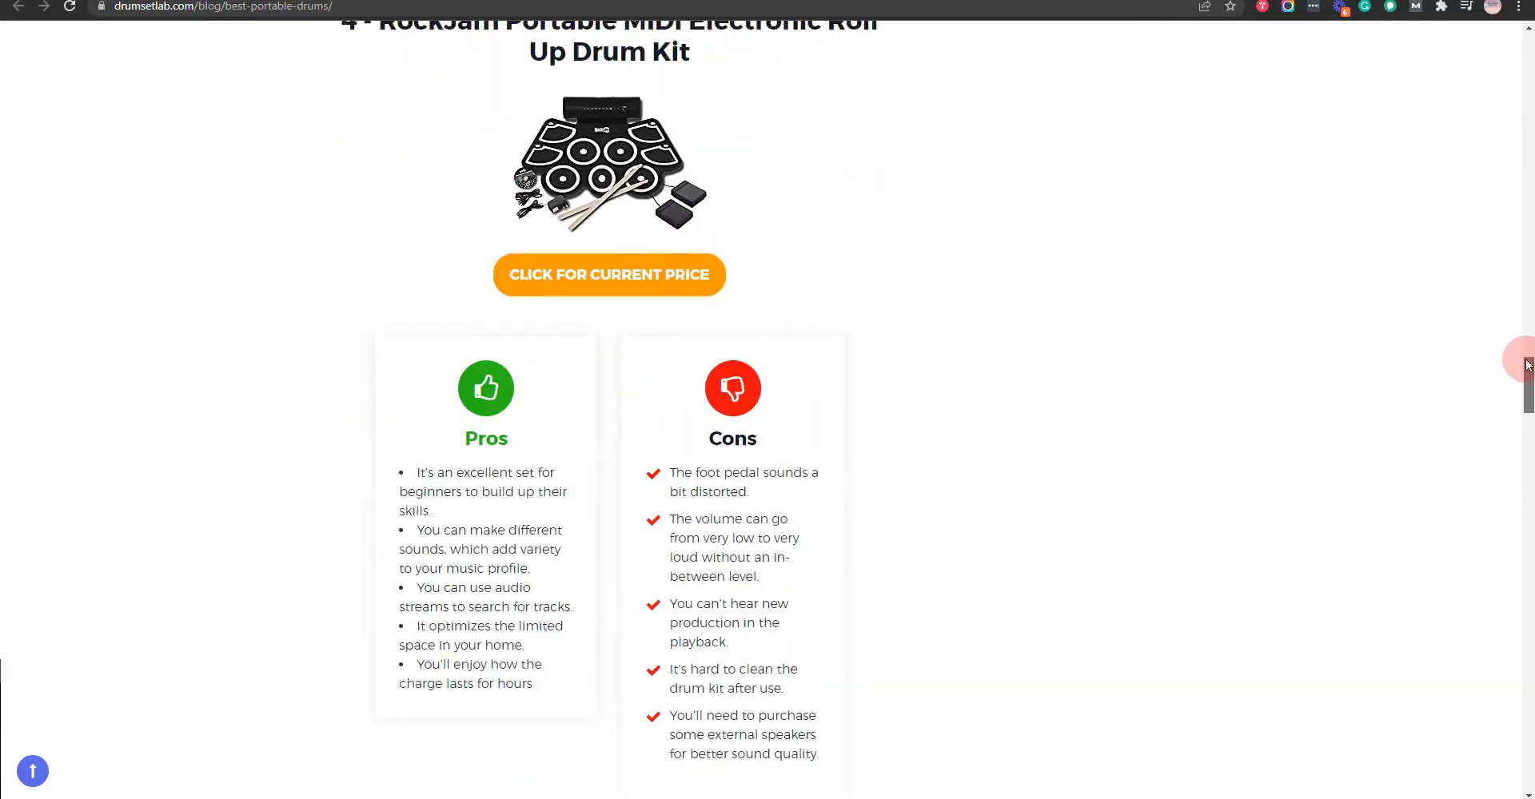
scroll(down, 3)
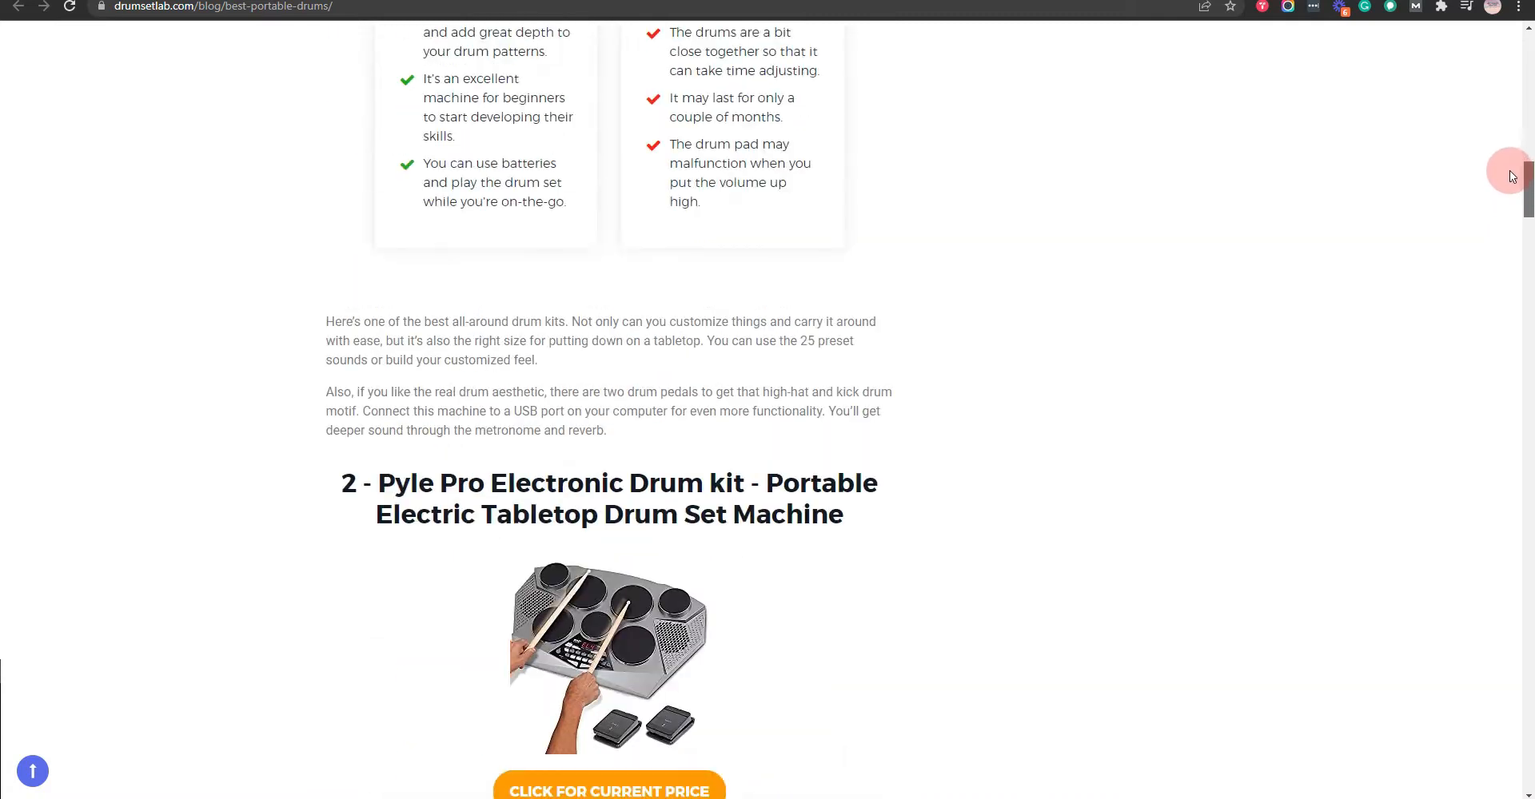
scroll(down, 3)
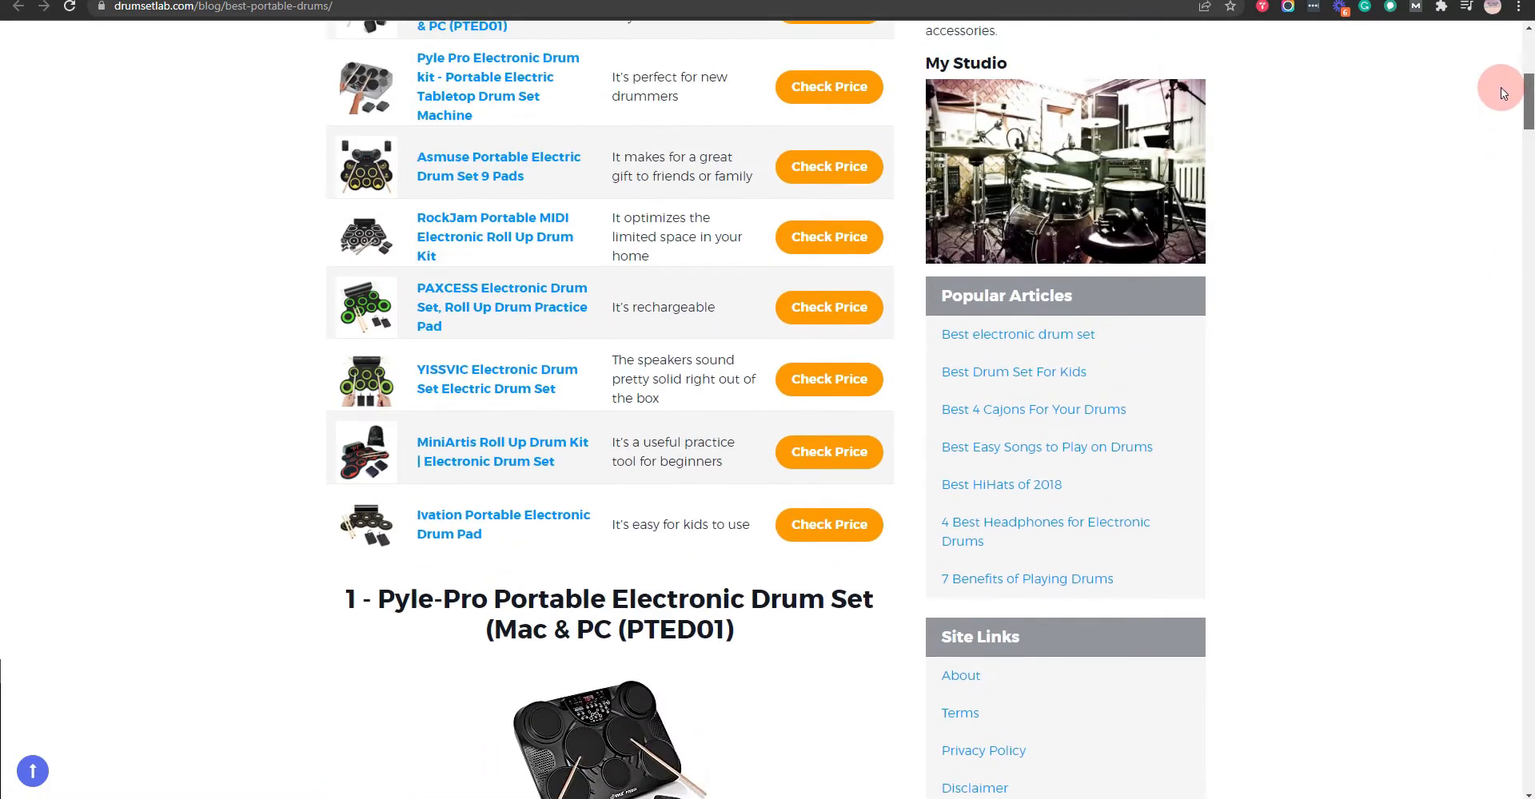
scroll(up, 3)
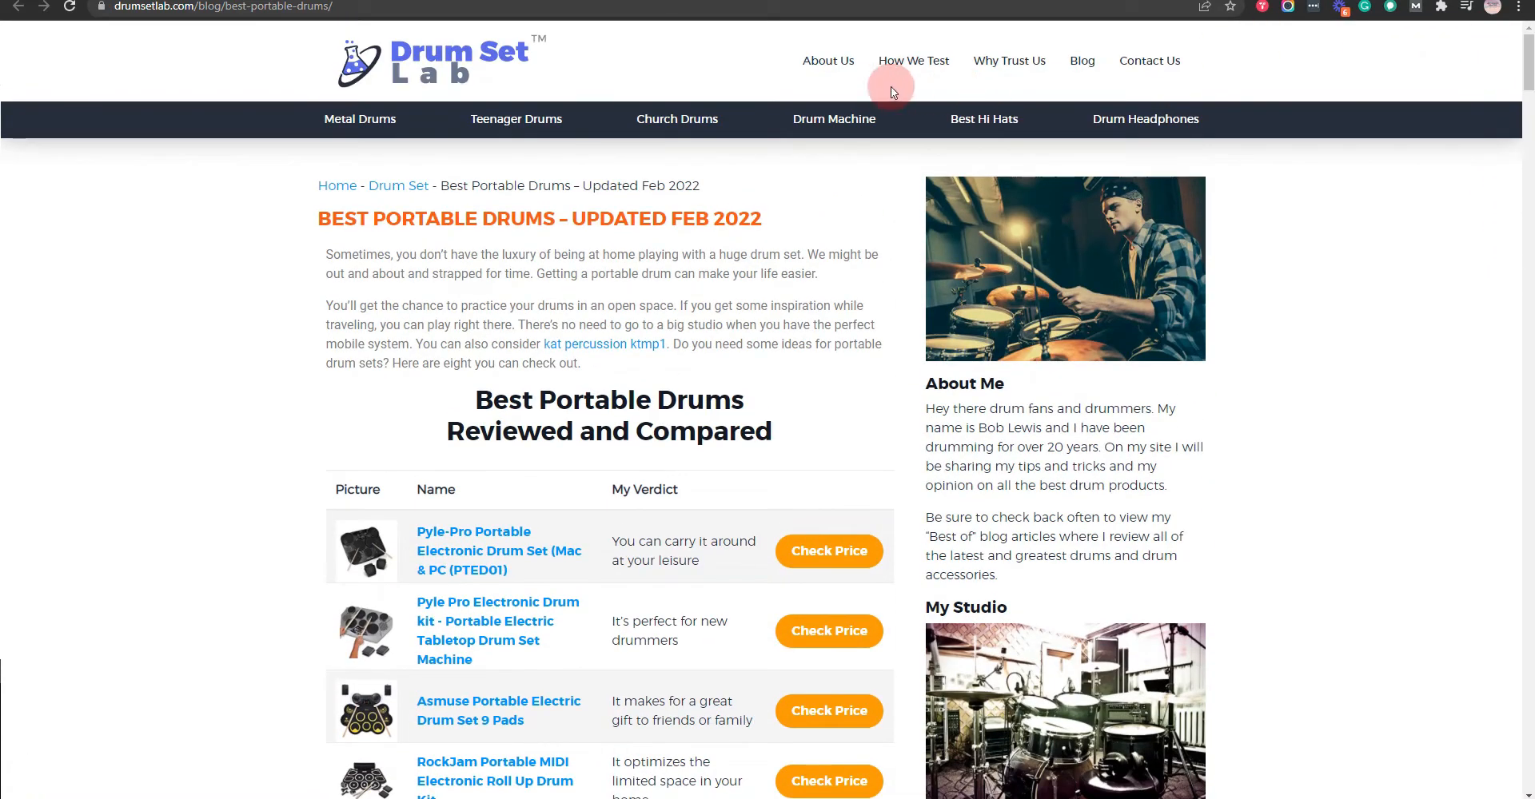
drag(317, 217, 478, 218)
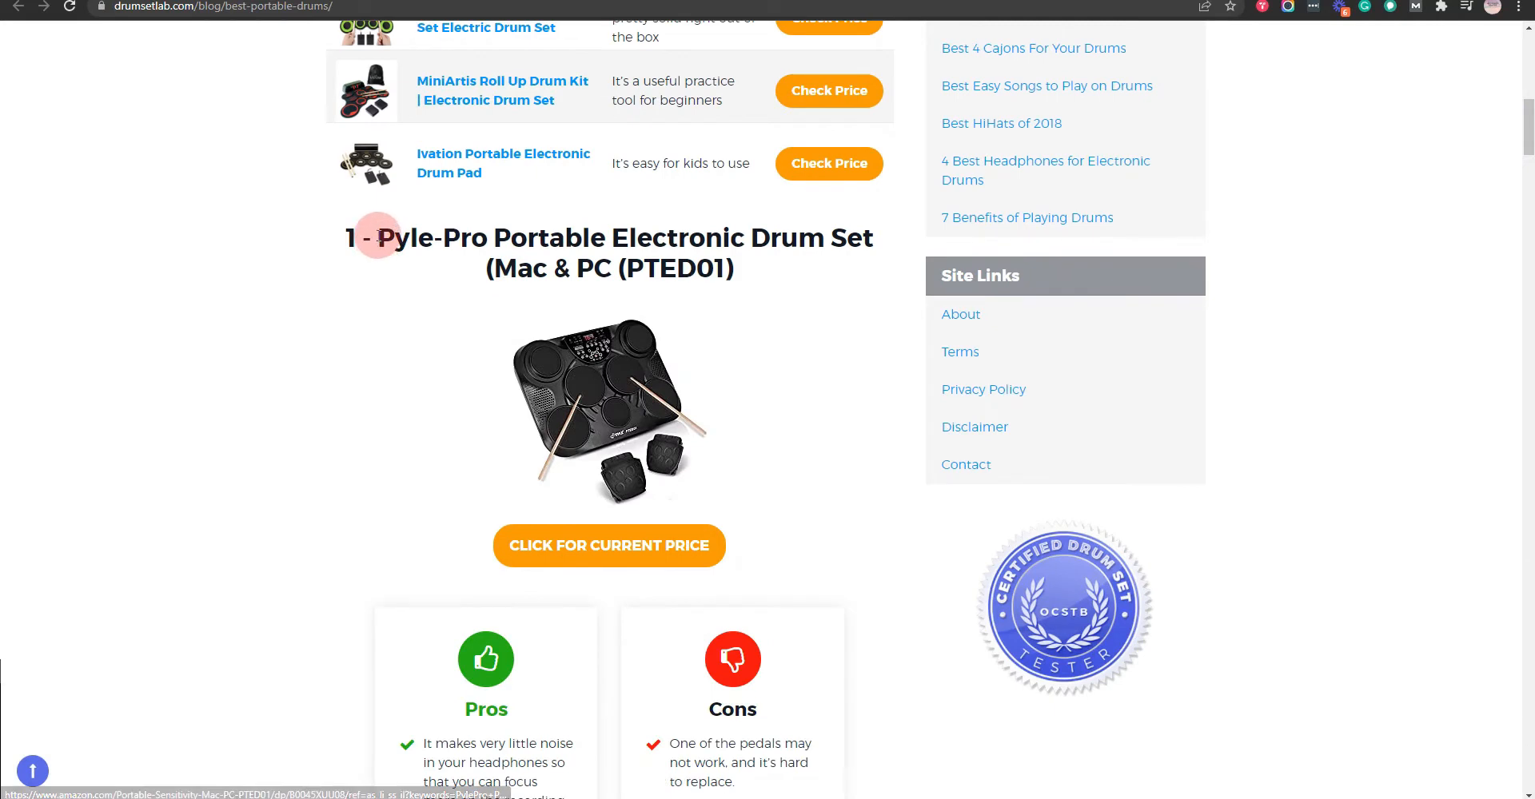
drag(381, 239, 831, 269)
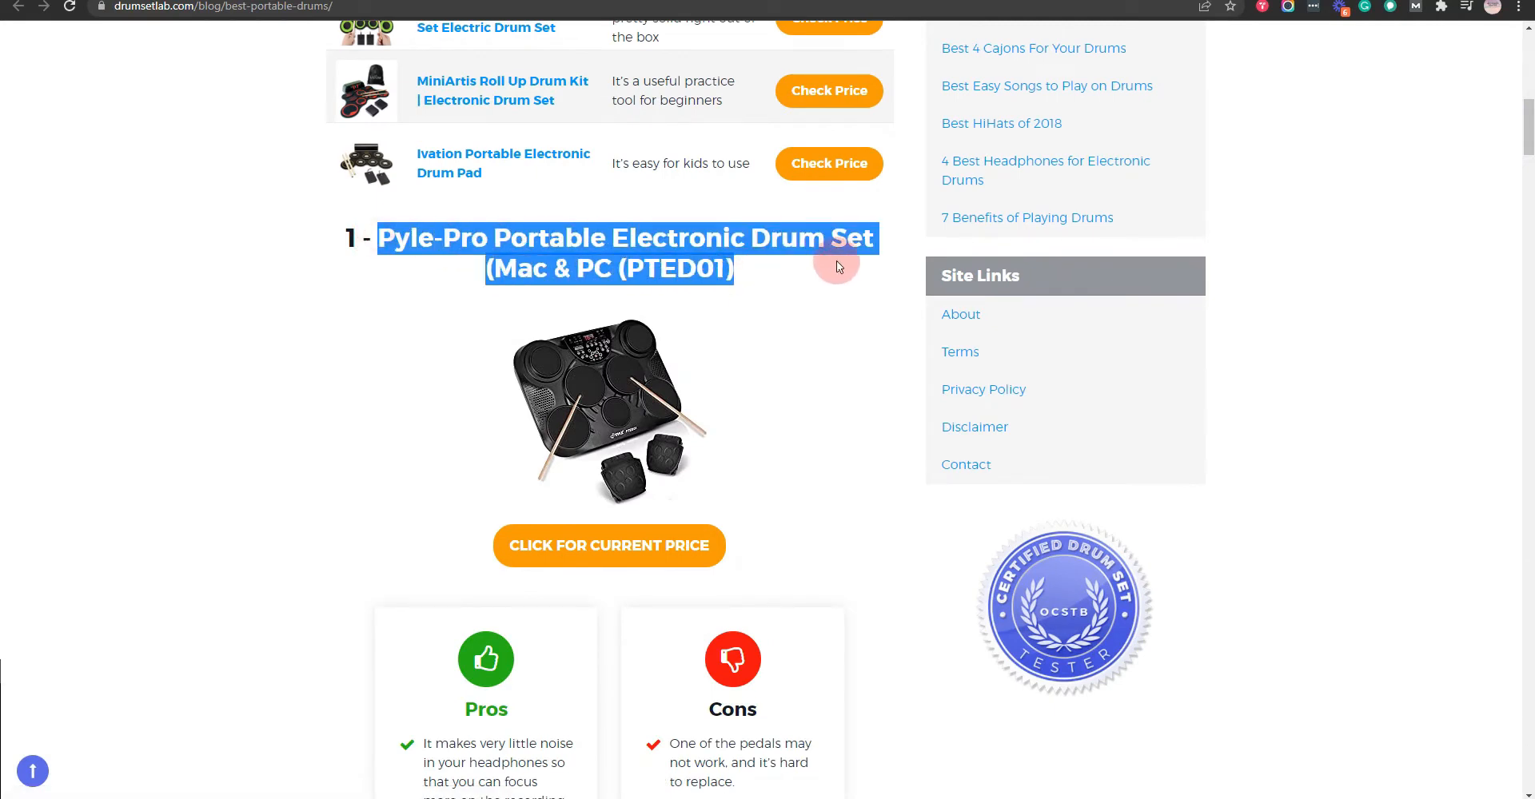
- View the Pyle-Pro PTED01 photo full size in a new tab, then return to the article
click(607, 406)
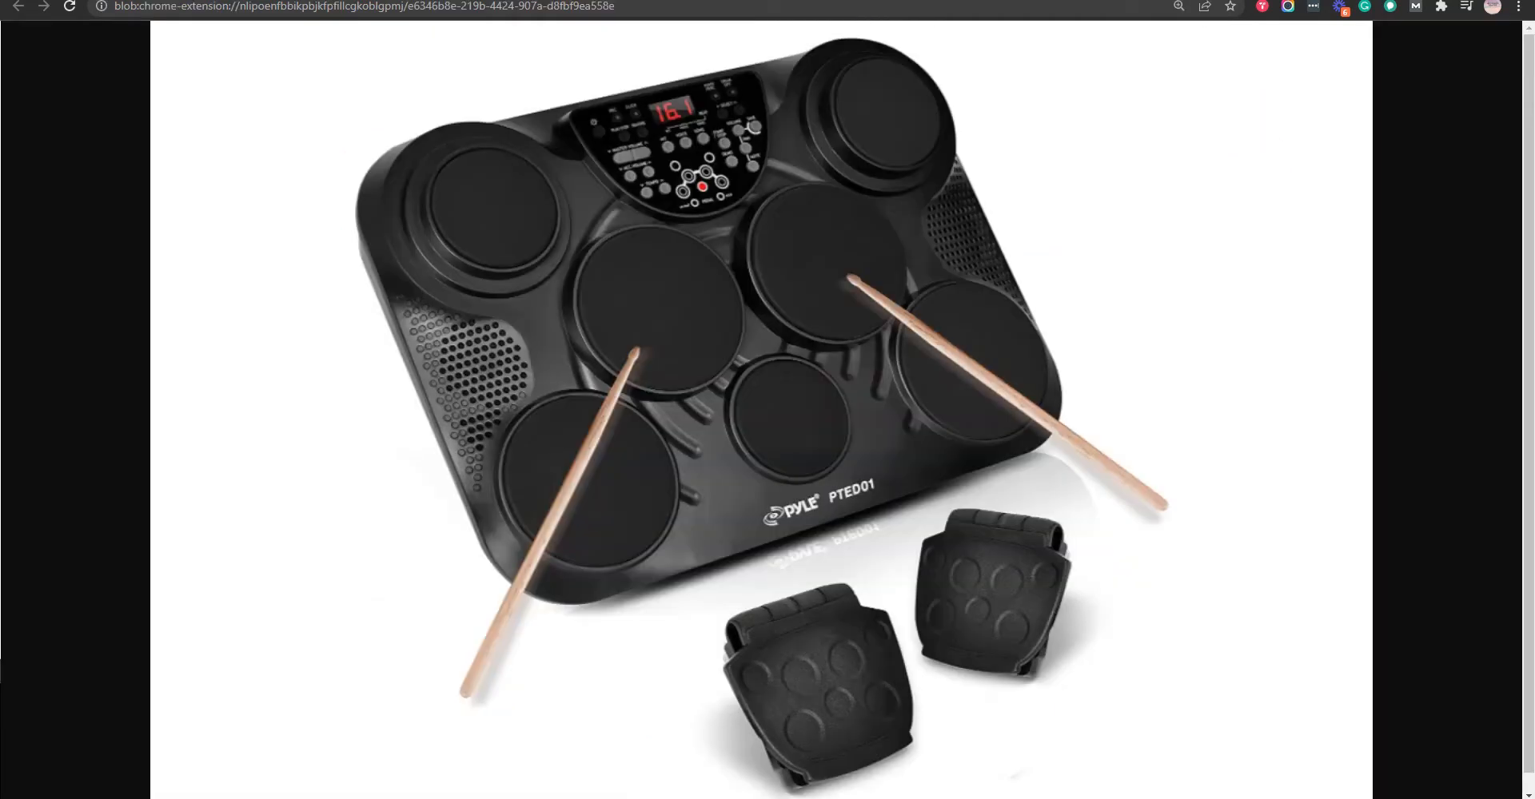
click(911, 185)
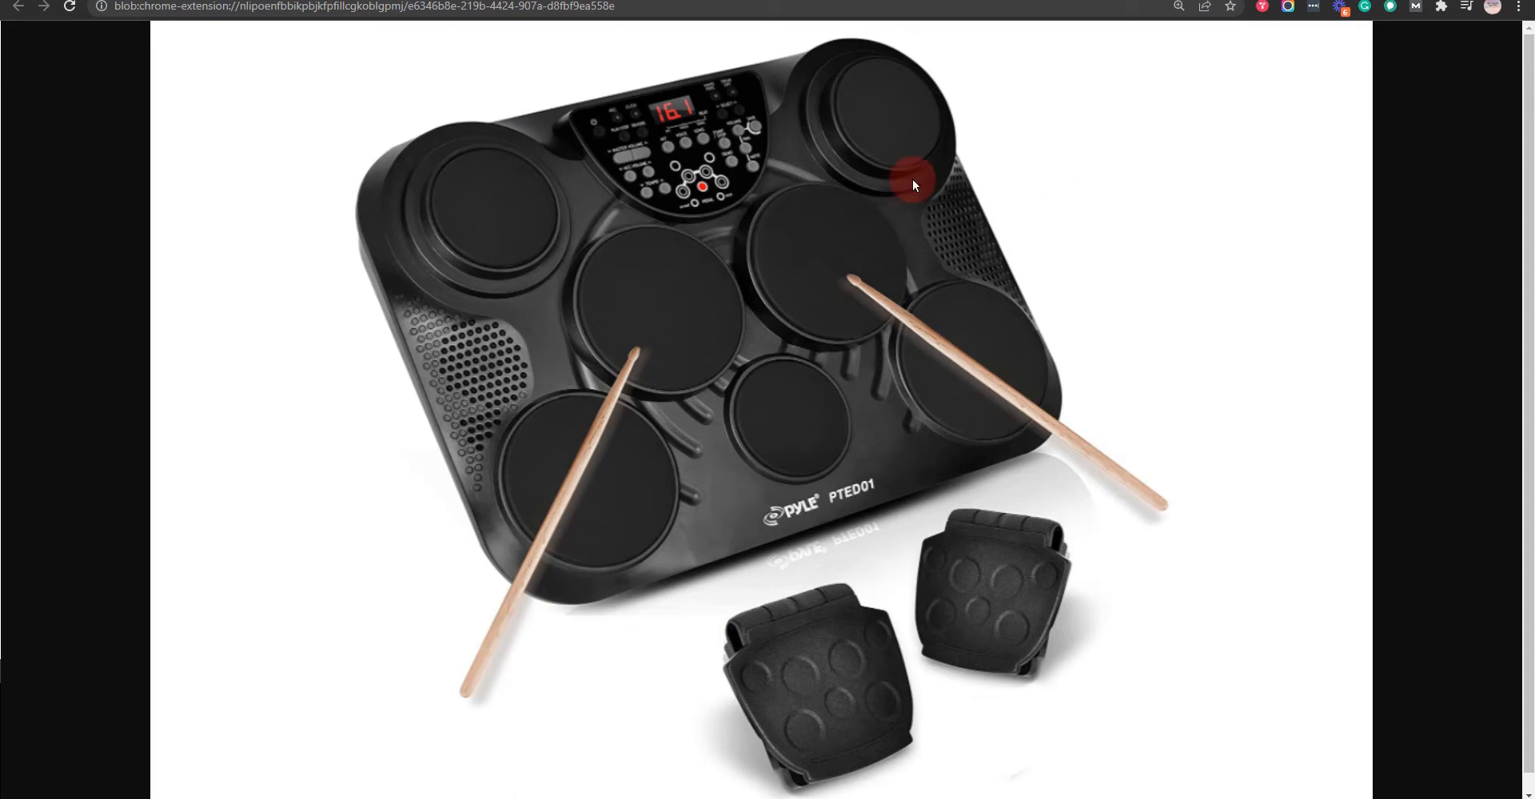
mouse_move(938, 217)
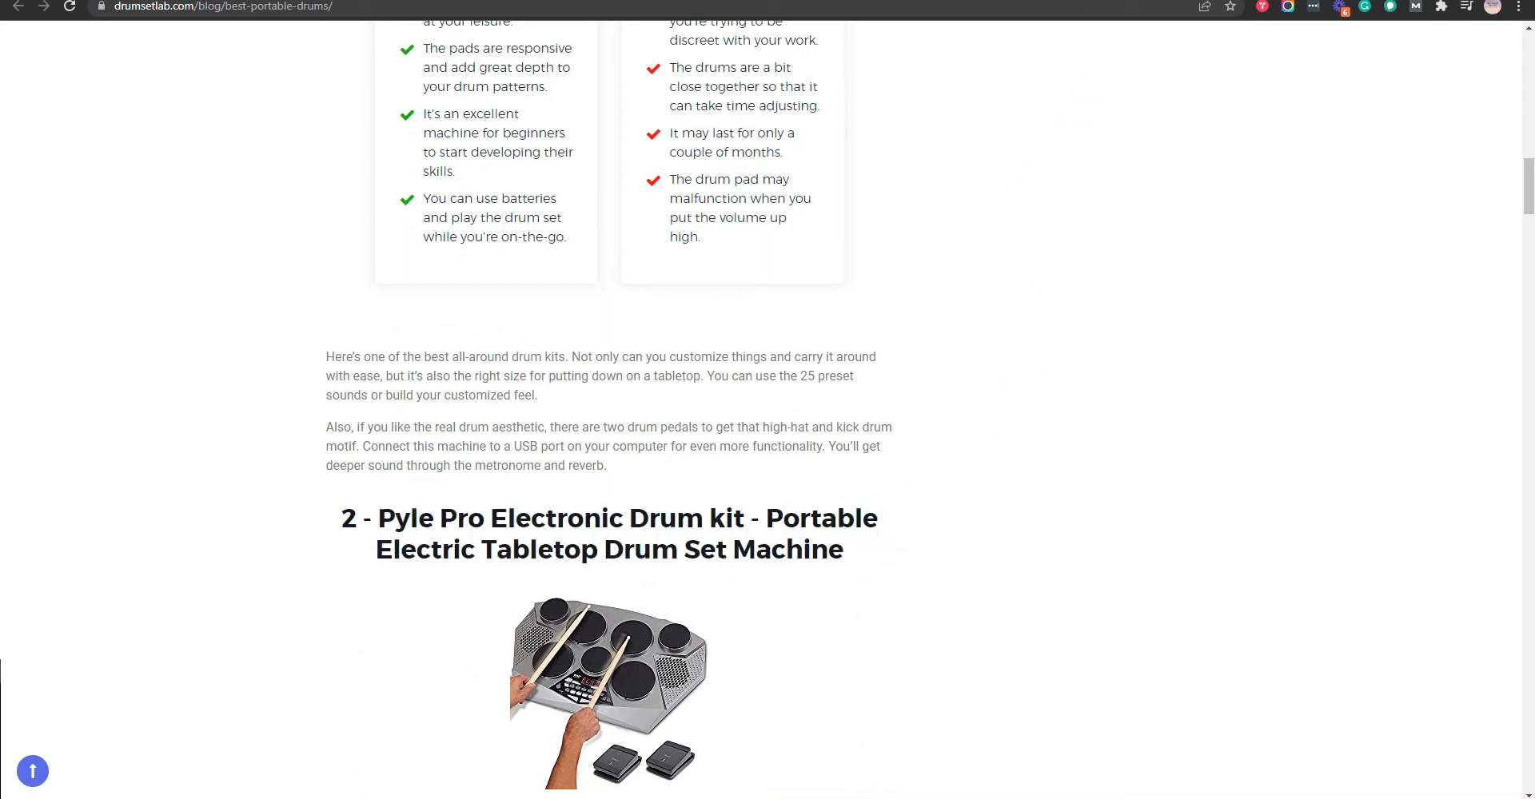
- View the Pyle Pro tabletop electronic drum machine photo full size in a new tab
click(609, 684)
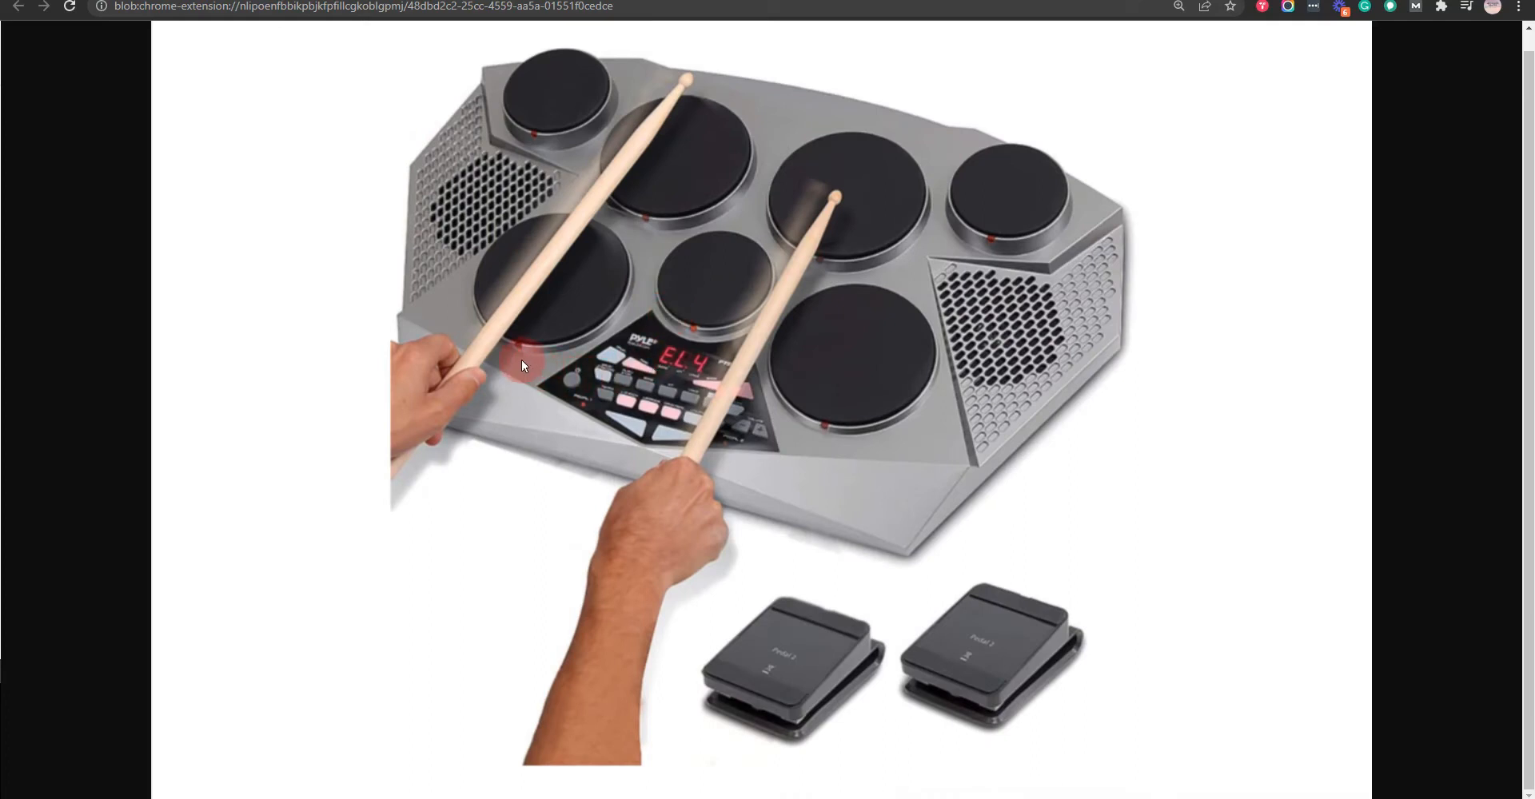
mouse_move(225, 46)
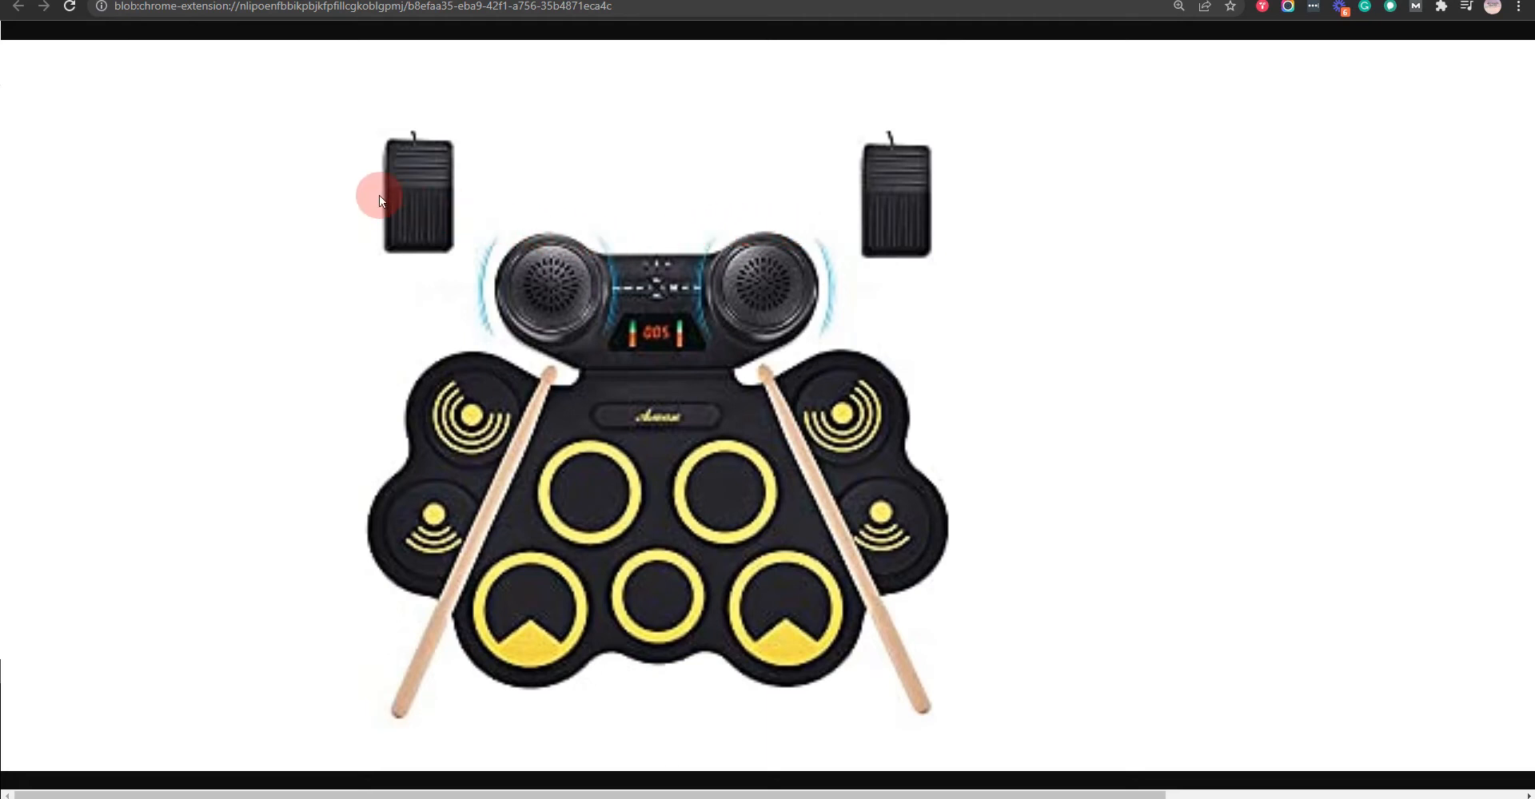
mouse_move(267, 214)
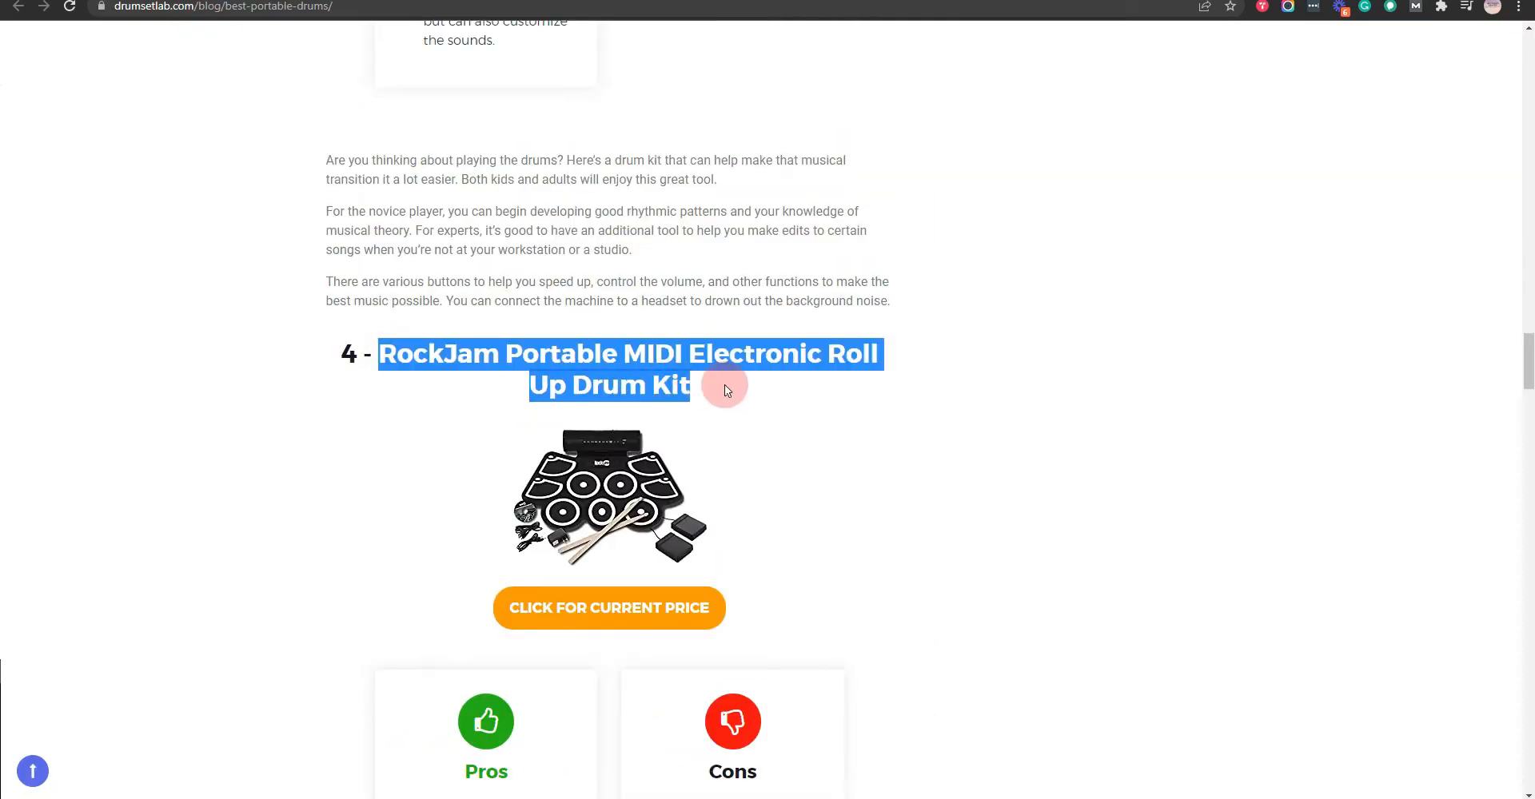
- View the RockJam roll-up drum kit photo full size in a new tab
click(607, 495)
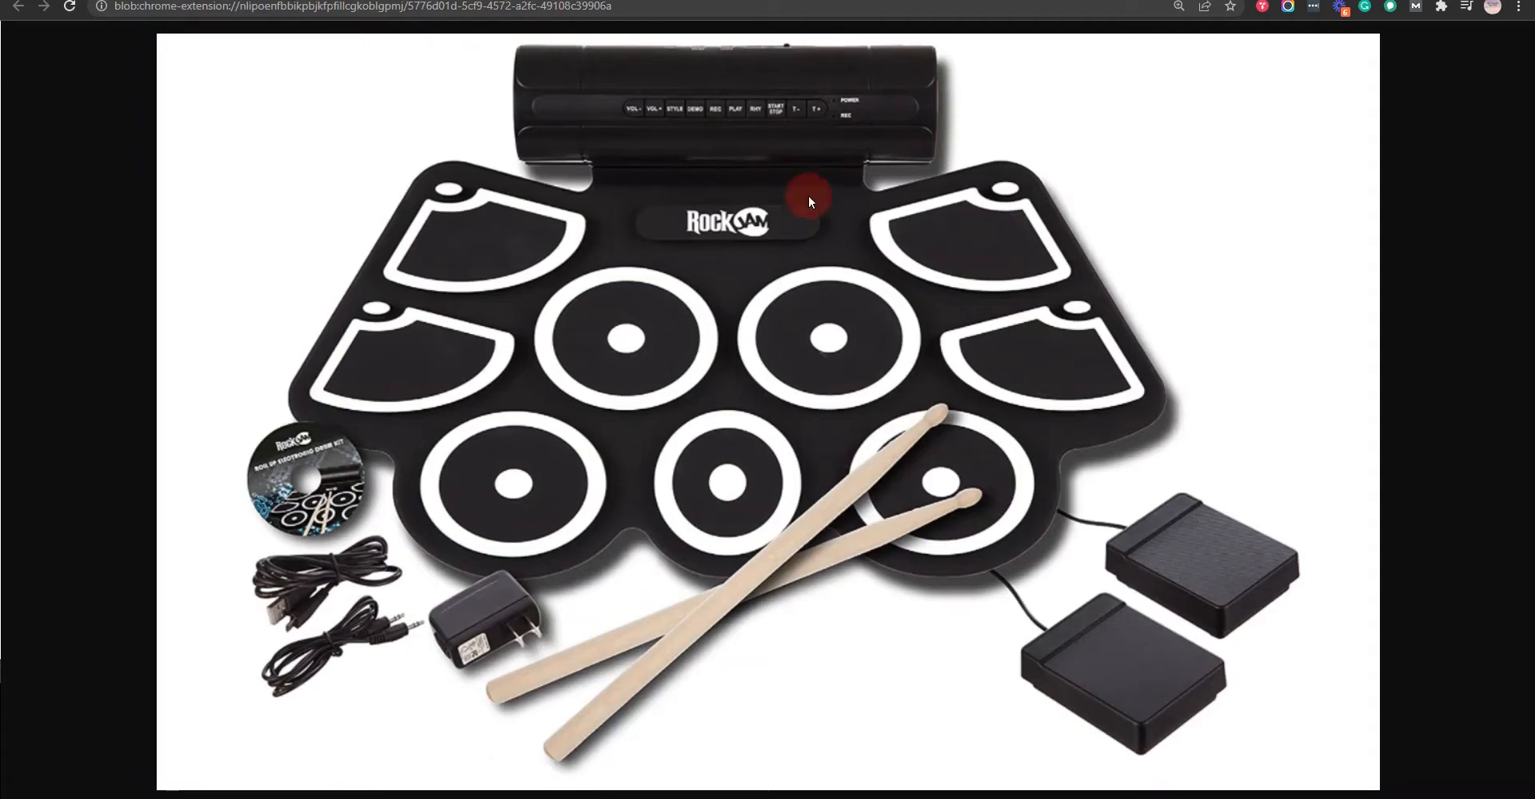
mouse_move(707, 379)
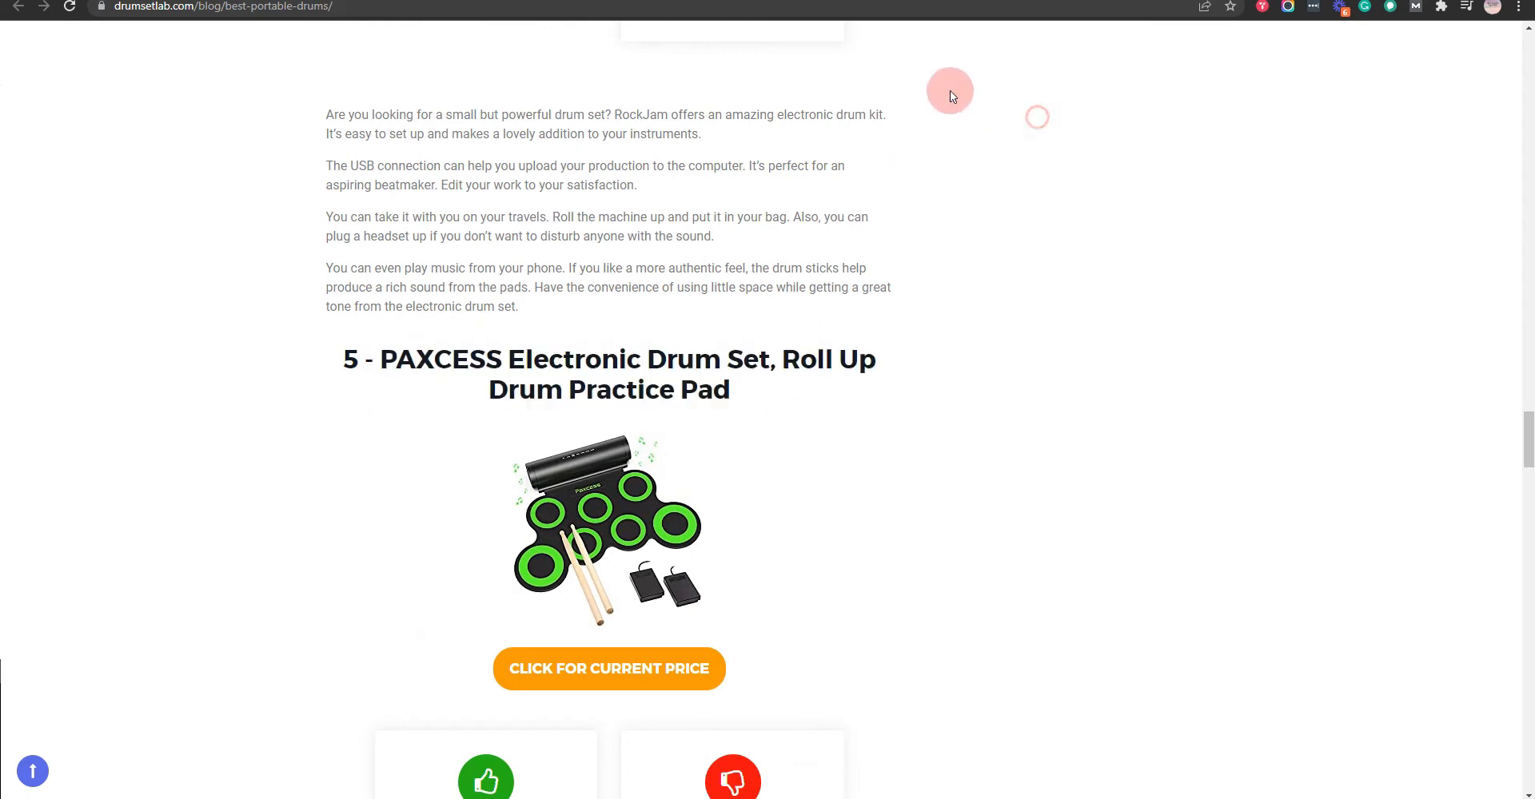
- View the PAXCESS green roll-up drum photo full size, then return to the article
click(608, 527)
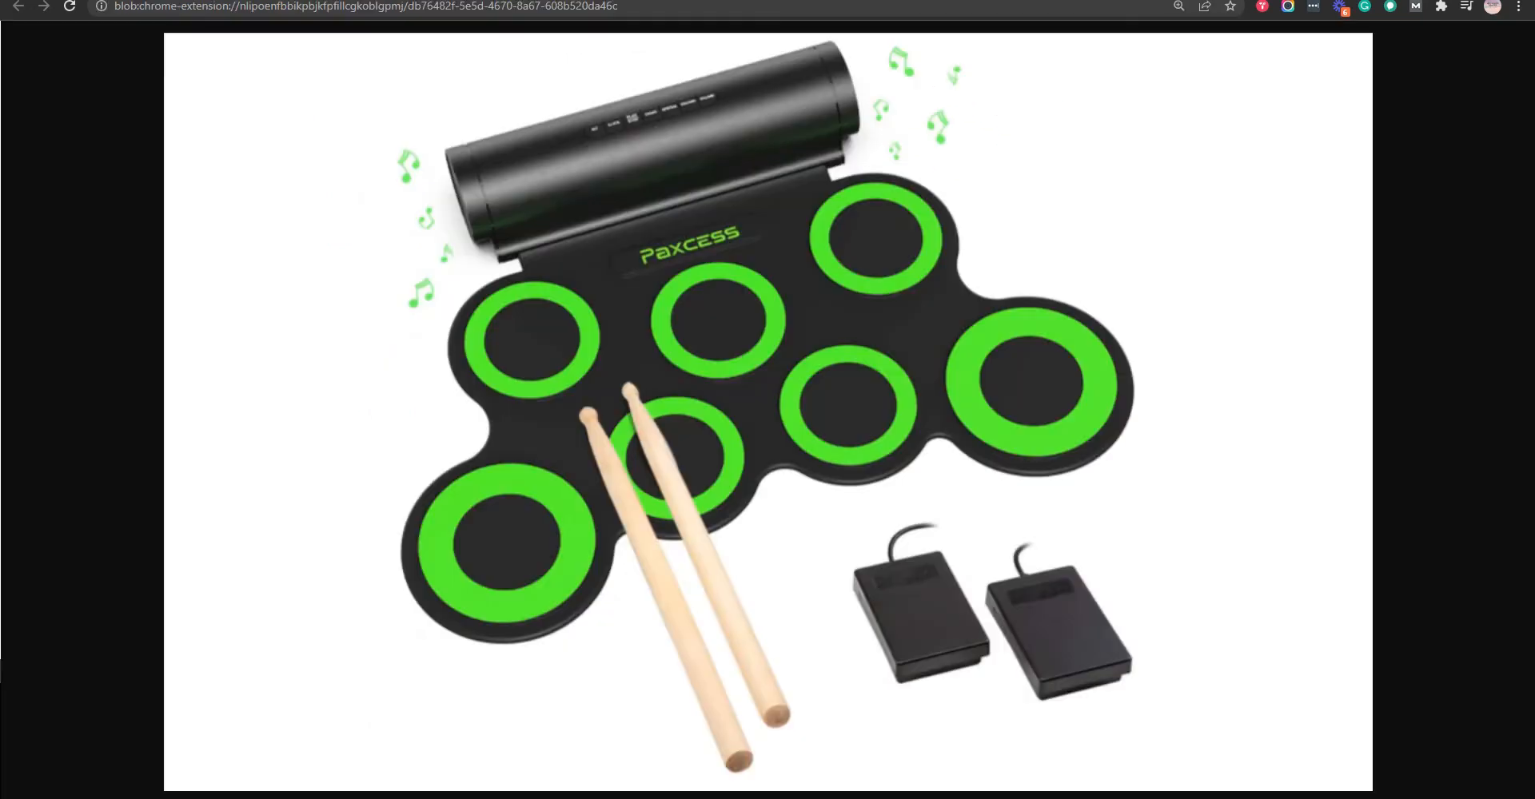
click(733, 164)
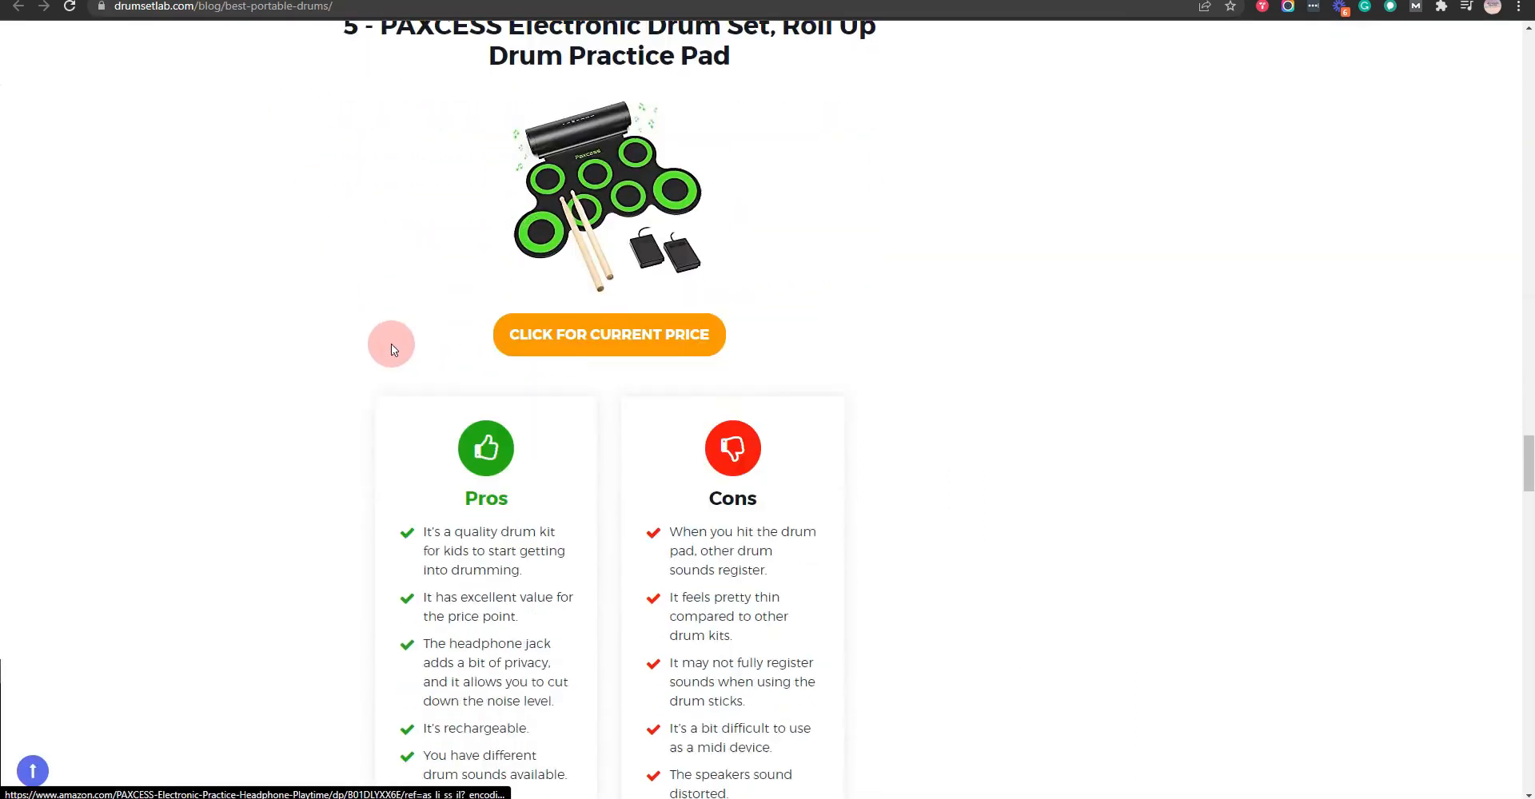
- View the YISSVIC electronic drum set photo full size in a new tab
scroll(down, 3)
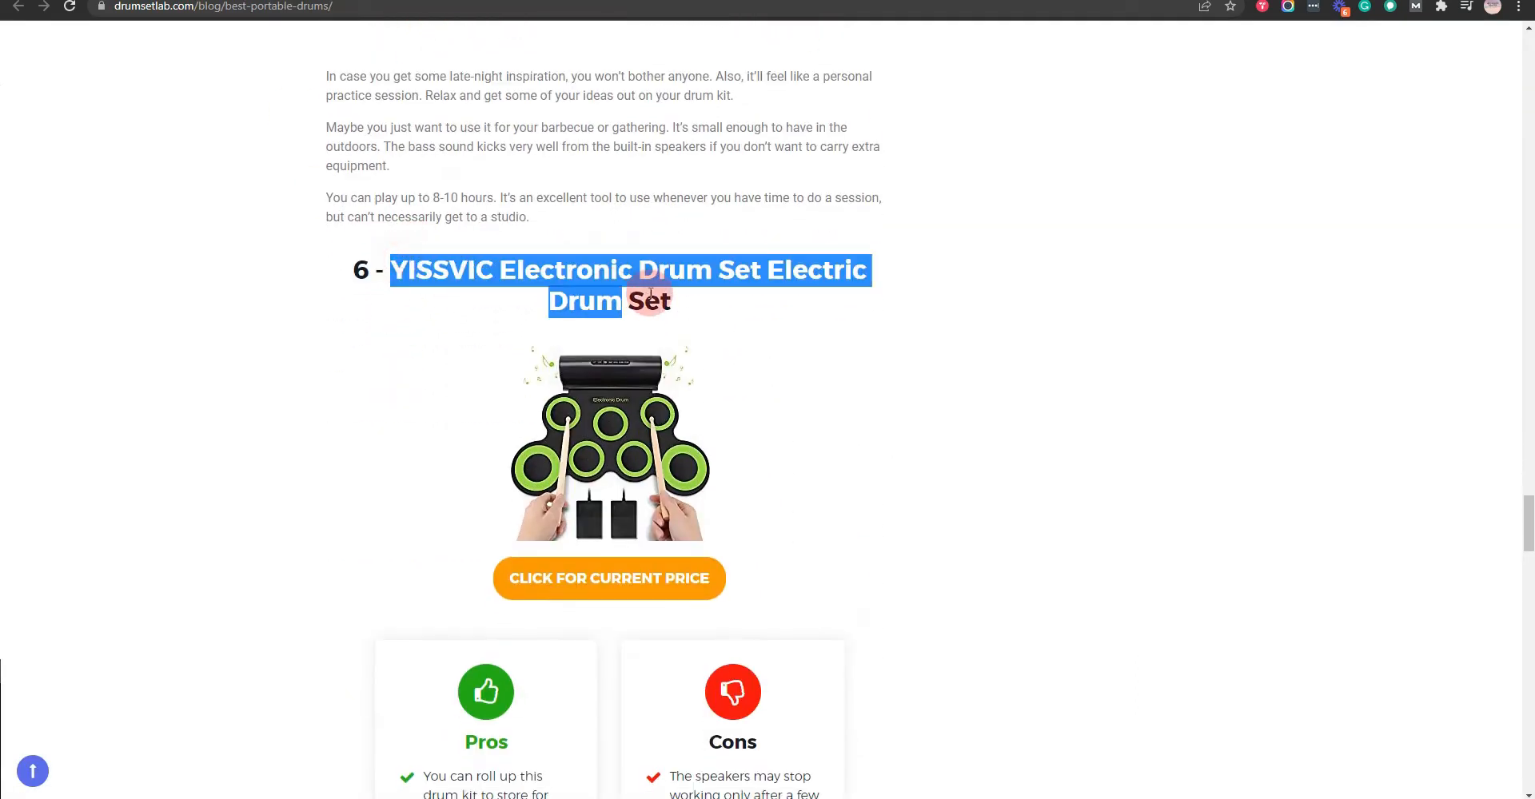
click(607, 443)
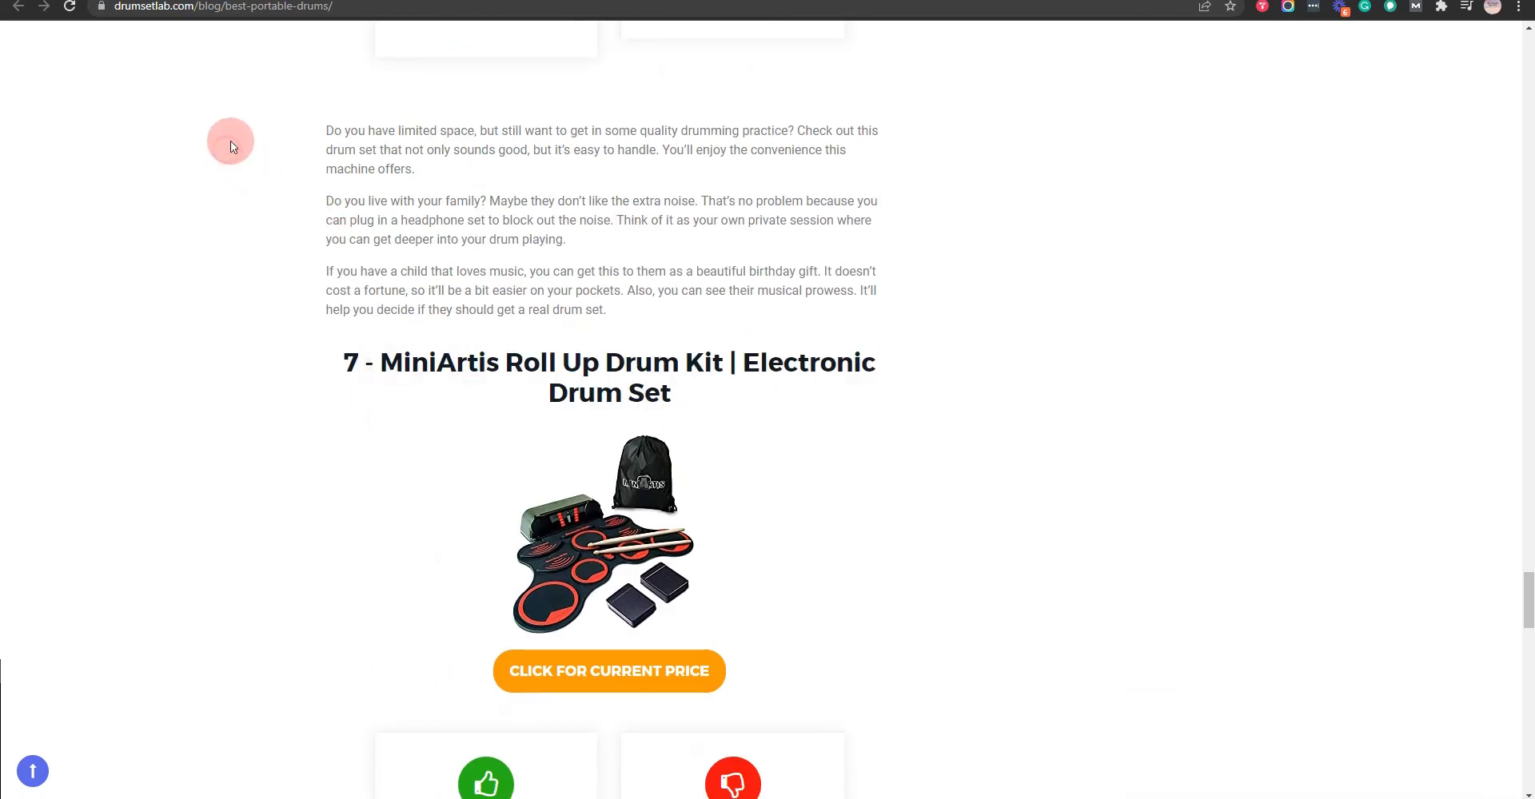
- View the MiniArtis roll-up drum kit photo full size in a new tab
click(608, 536)
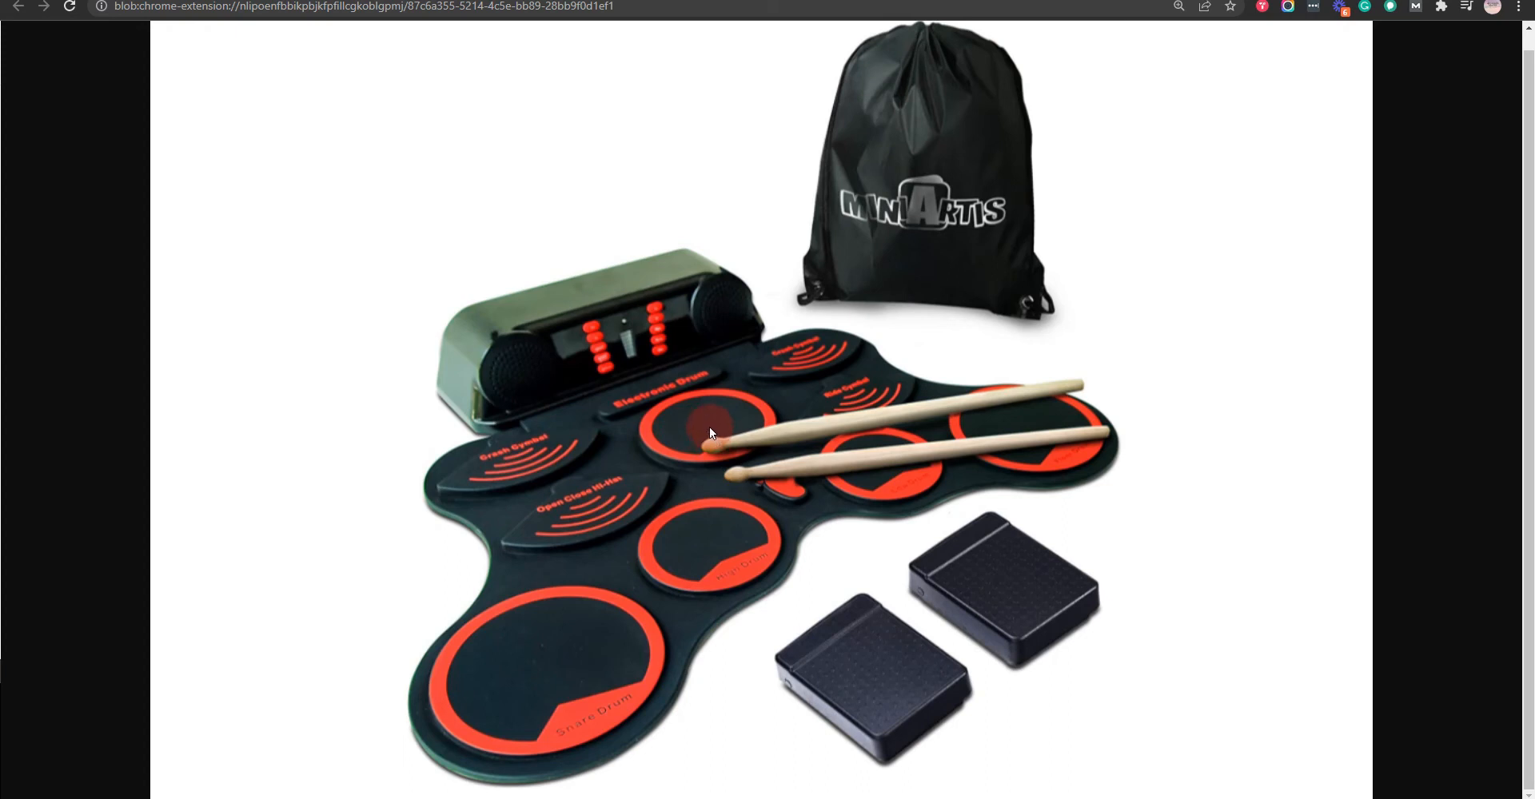
mouse_move(668, 437)
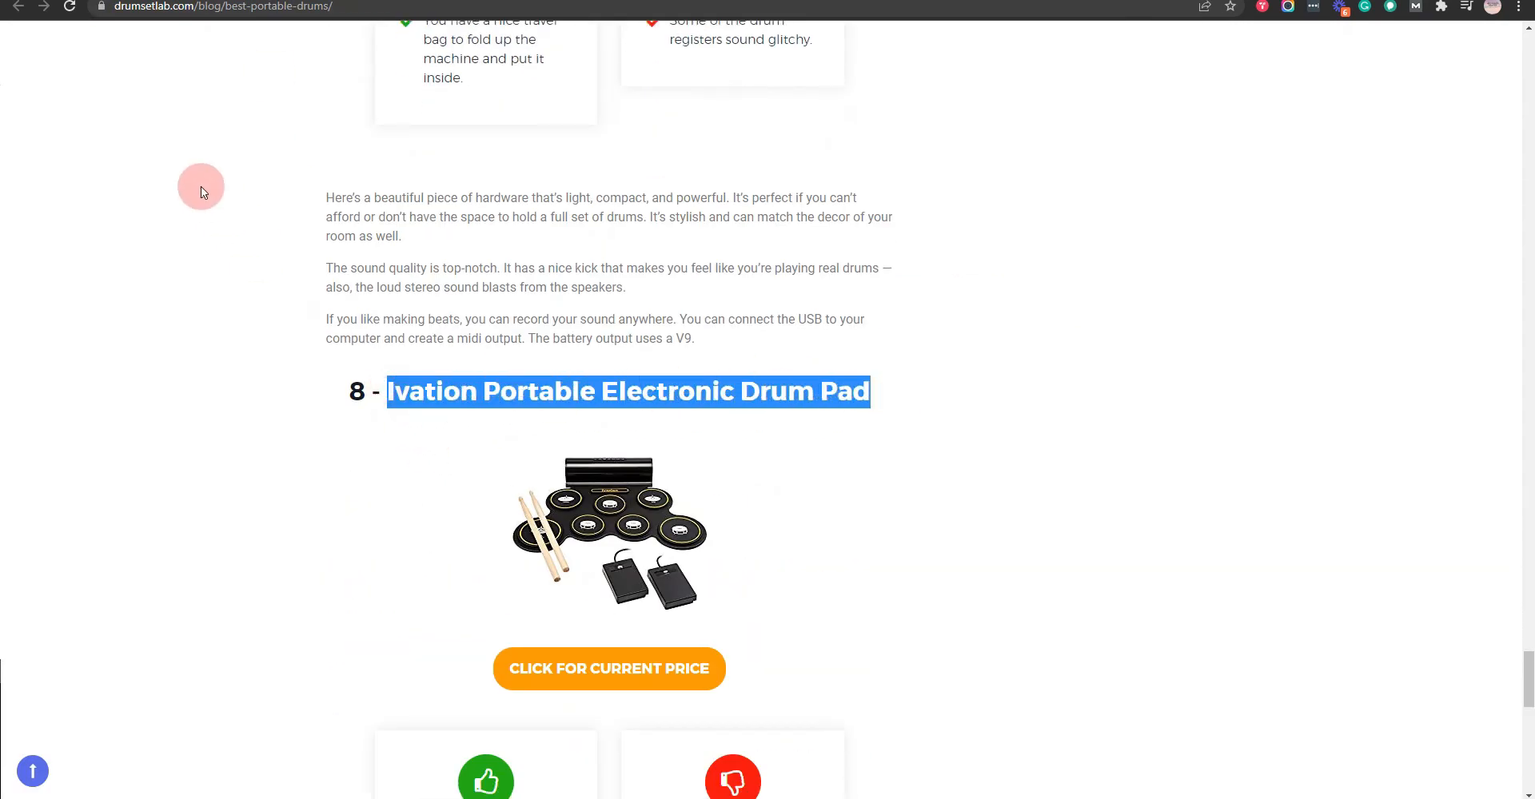
- View the Ivation portable electronic drum pad photo full size in a new tab
click(608, 534)
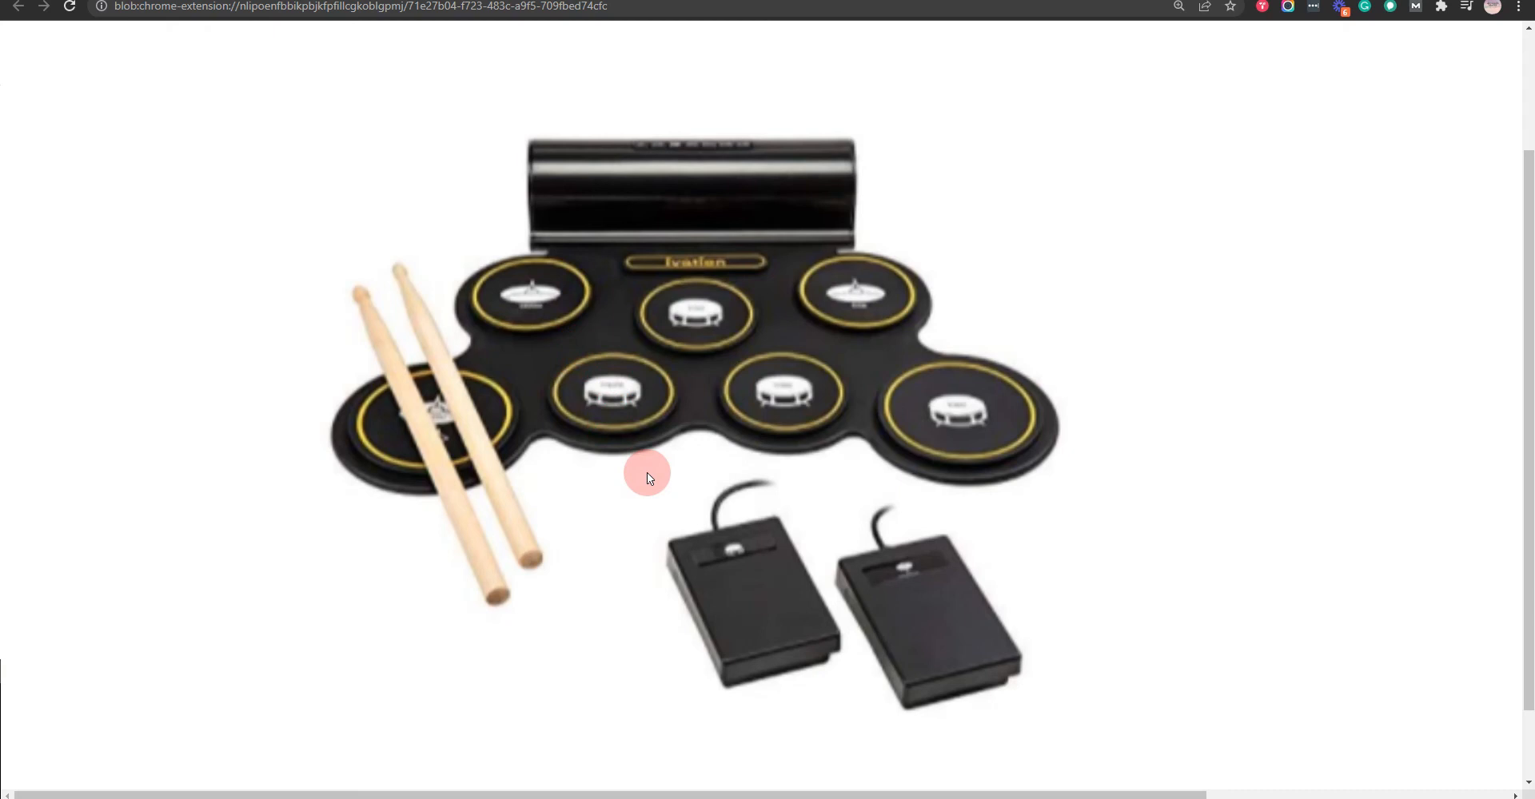
mouse_move(208, 277)
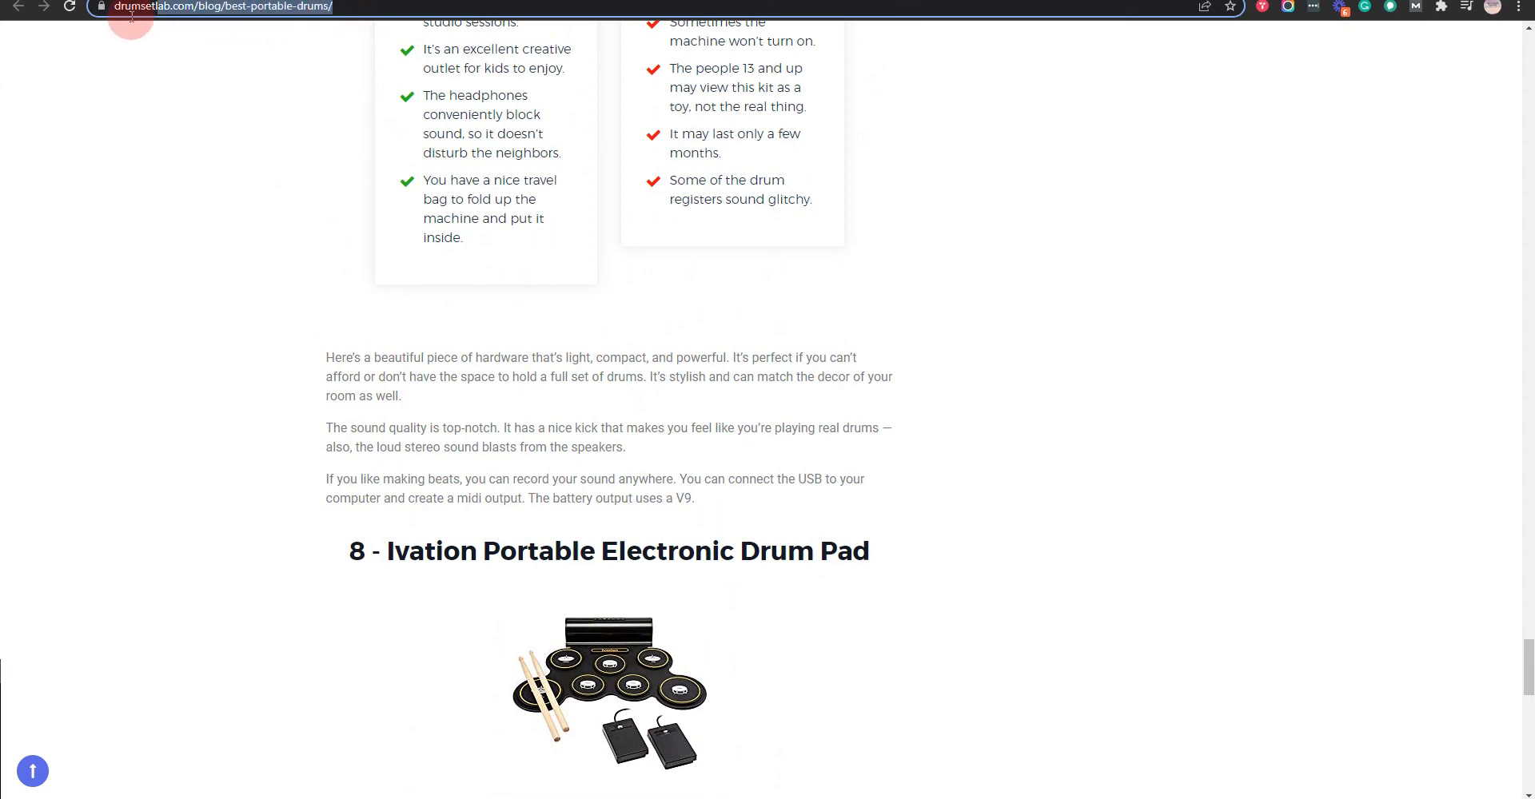
mouse_move(1514, 683)
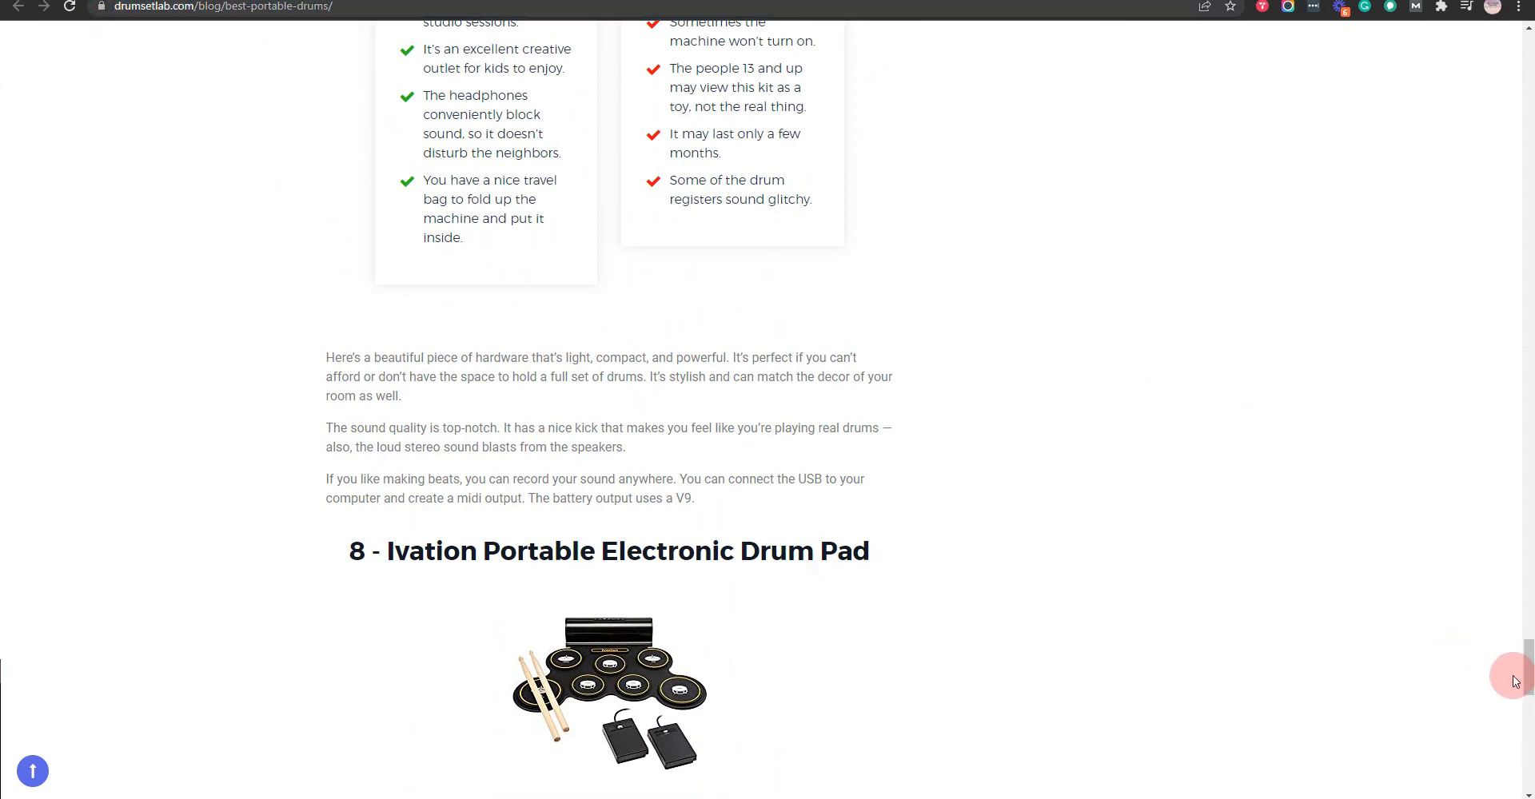
- Scroll the article back up to its title and comparison table
scroll(up, 3)
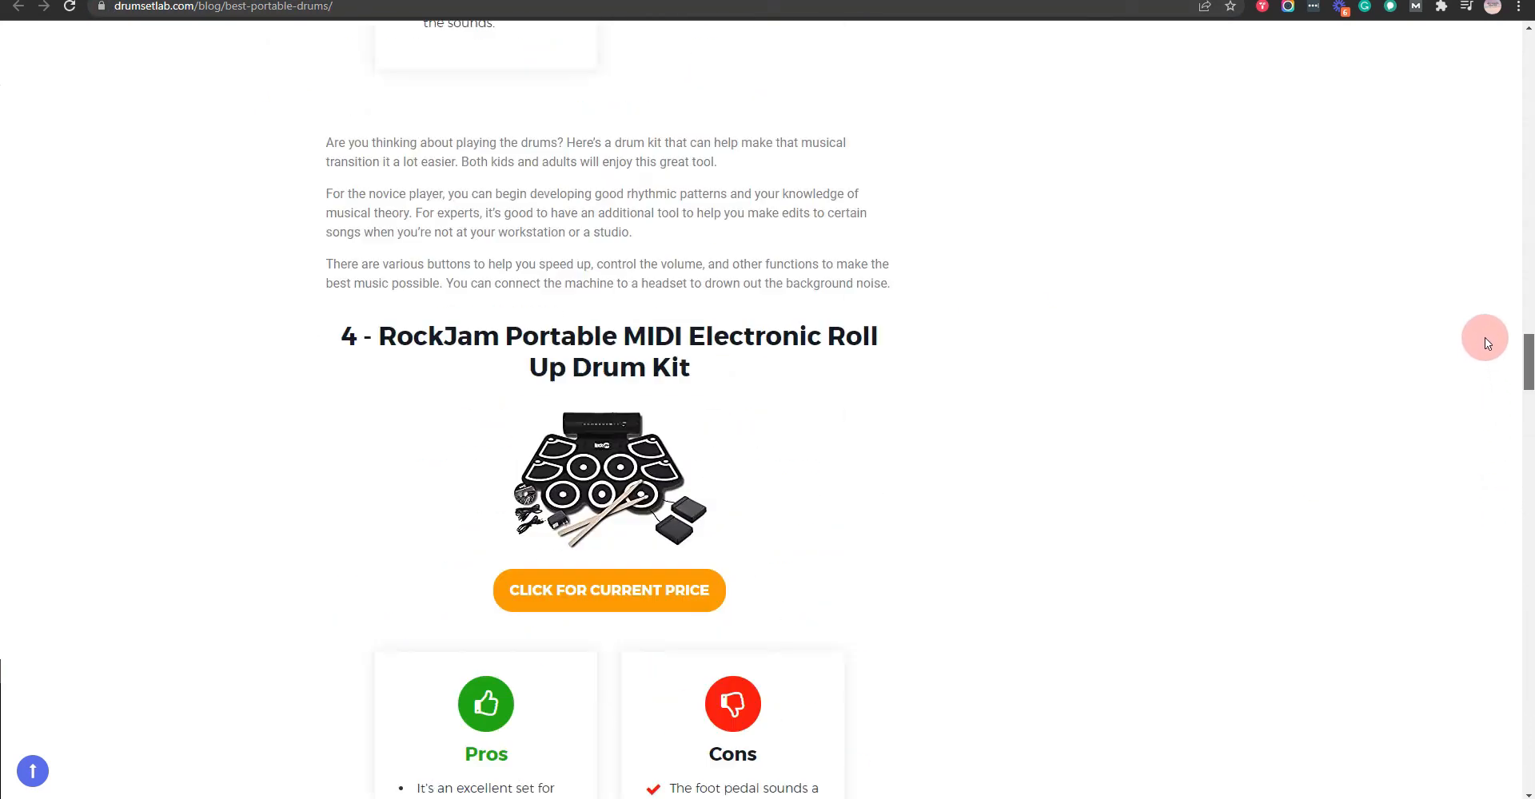
scroll(up, 3)
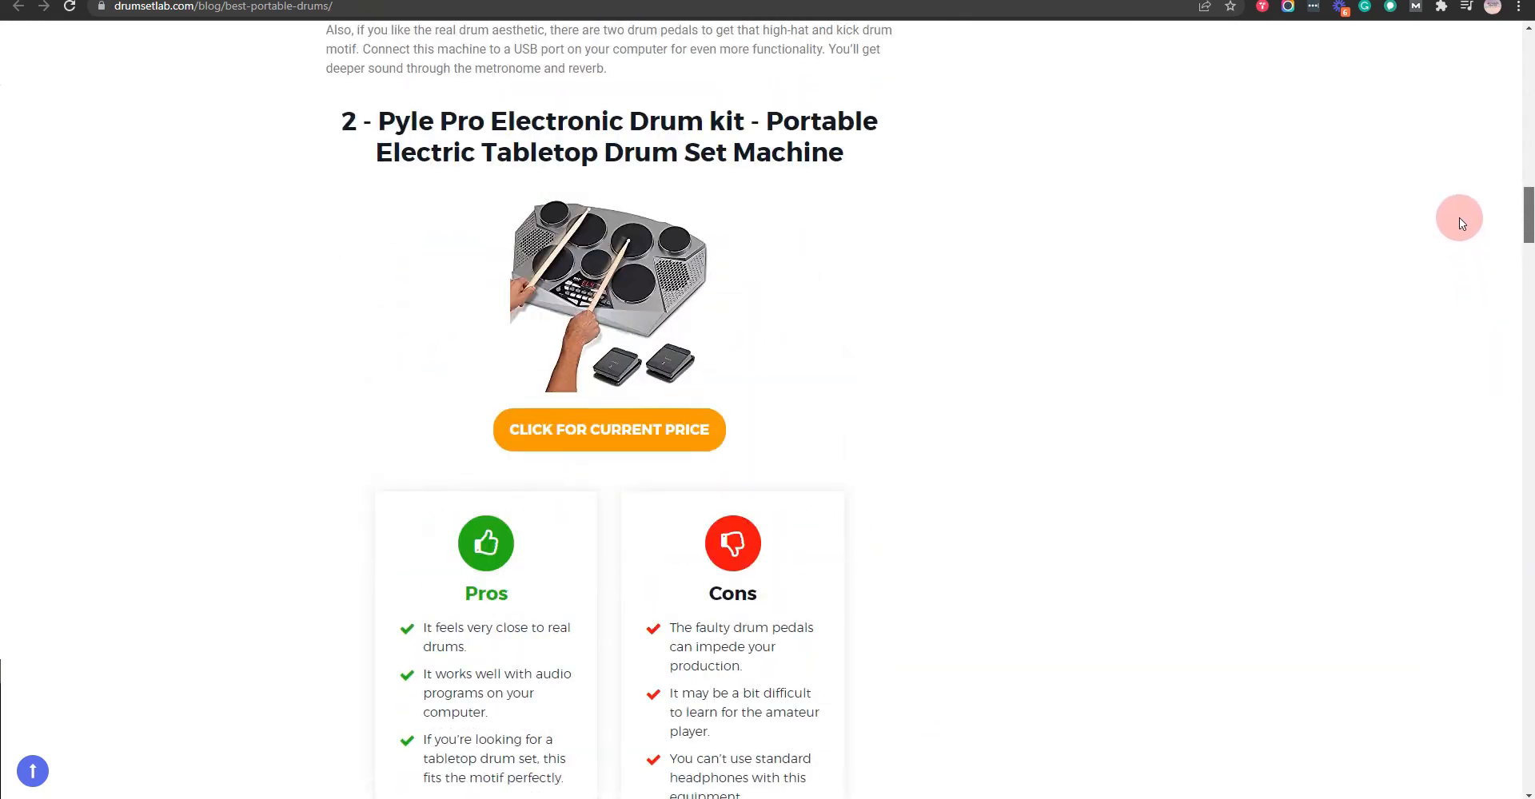
scroll(up, 3)
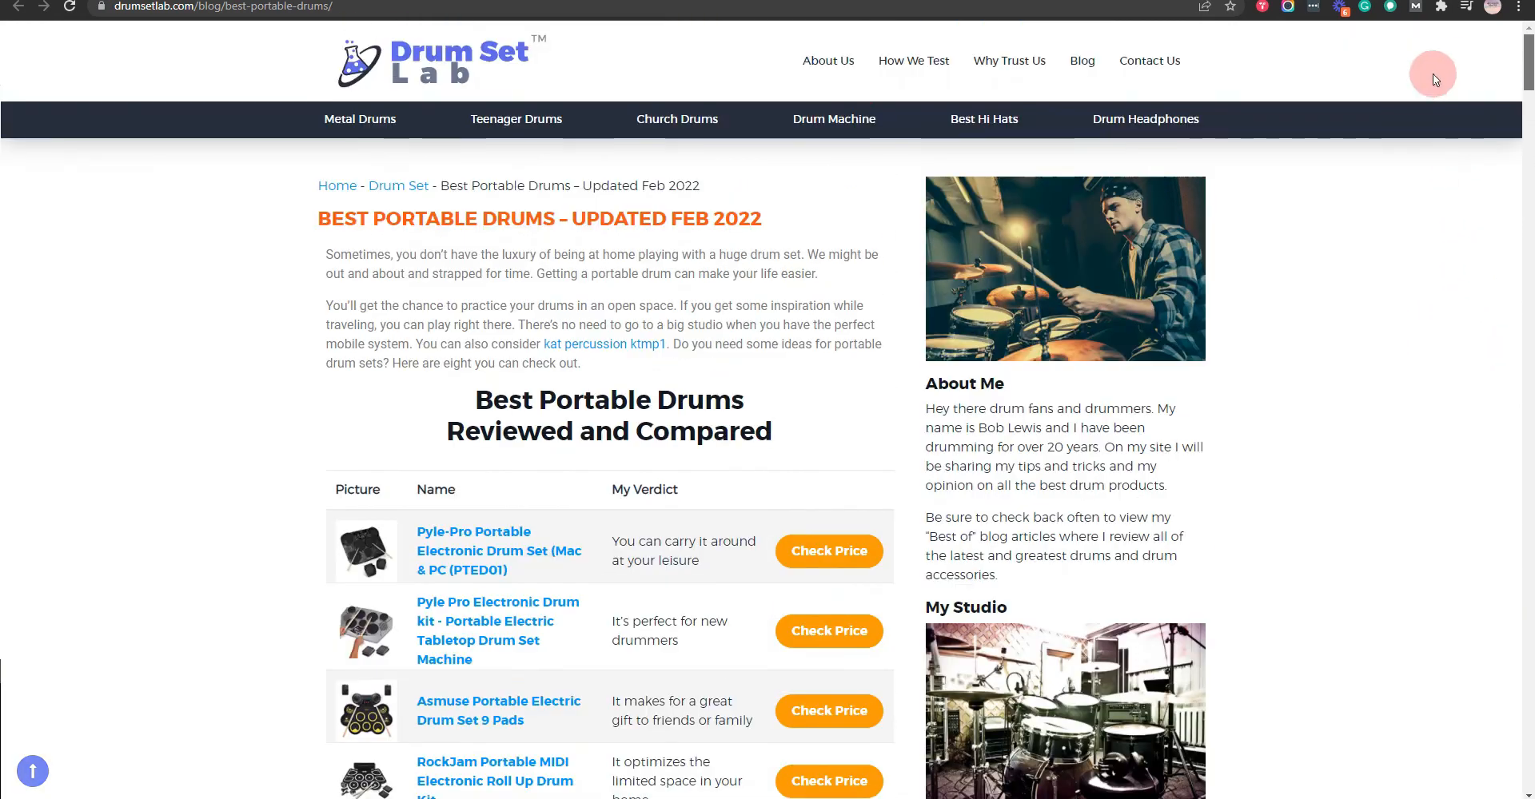